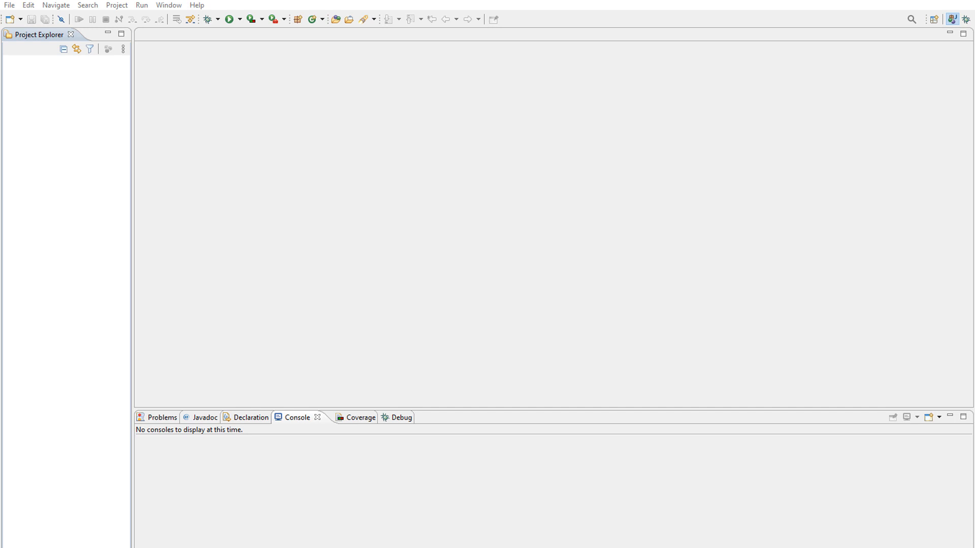
{"action": "mouse_move", "coordinate": [223, 61]}
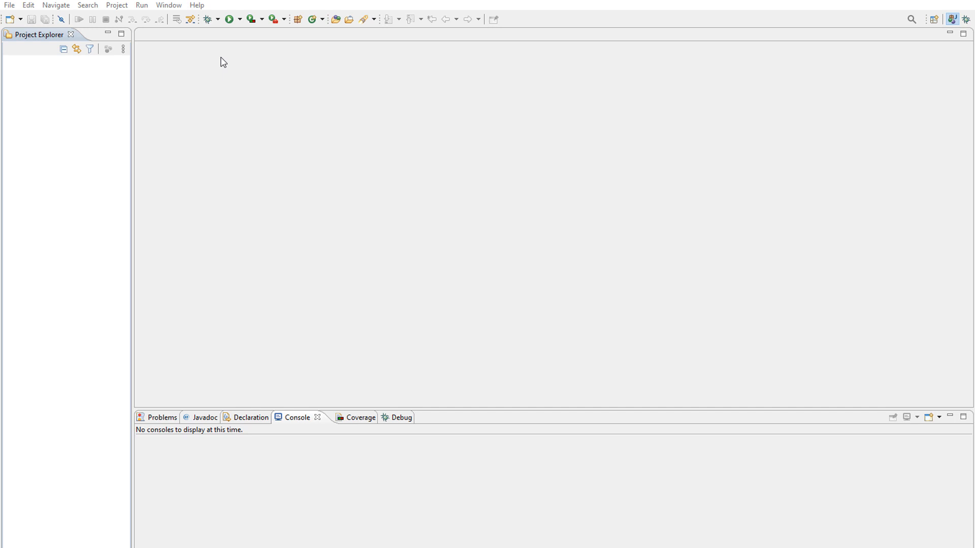
{"action": "mouse_move", "coordinate": [169, 11]}
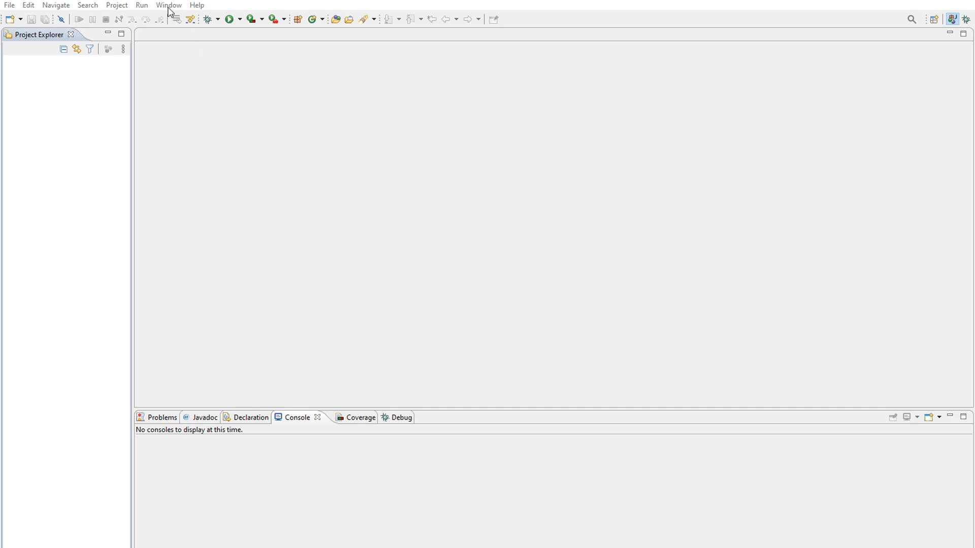
Open Eclipse Marketplace from the Help menu
{"action": "left_click", "coordinate": [197, 5]}
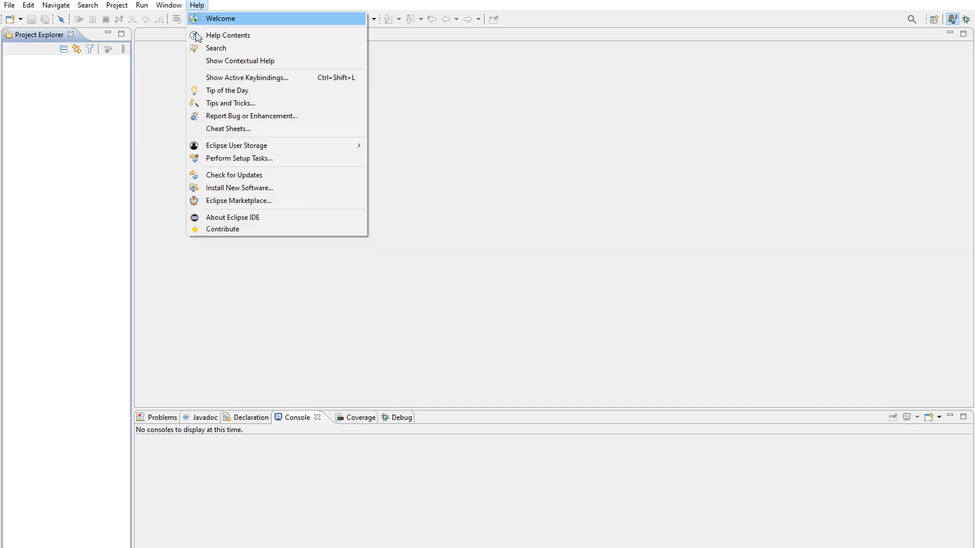
{"action": "left_click", "coordinate": [238, 200]}
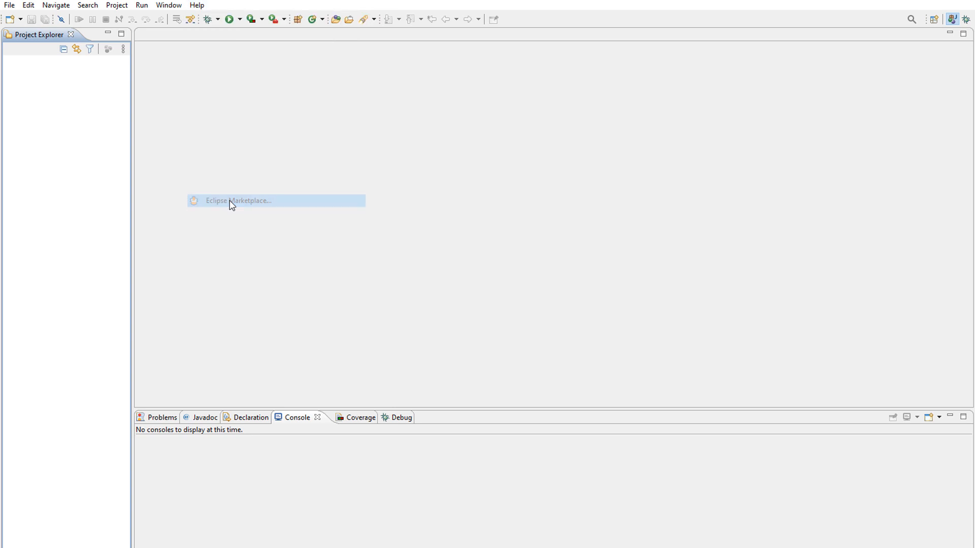
Search the Marketplace for 'fx' and mark e(fx)clipse 3.6.0 for installation
{"action": "left_click", "coordinate": [238, 200]}
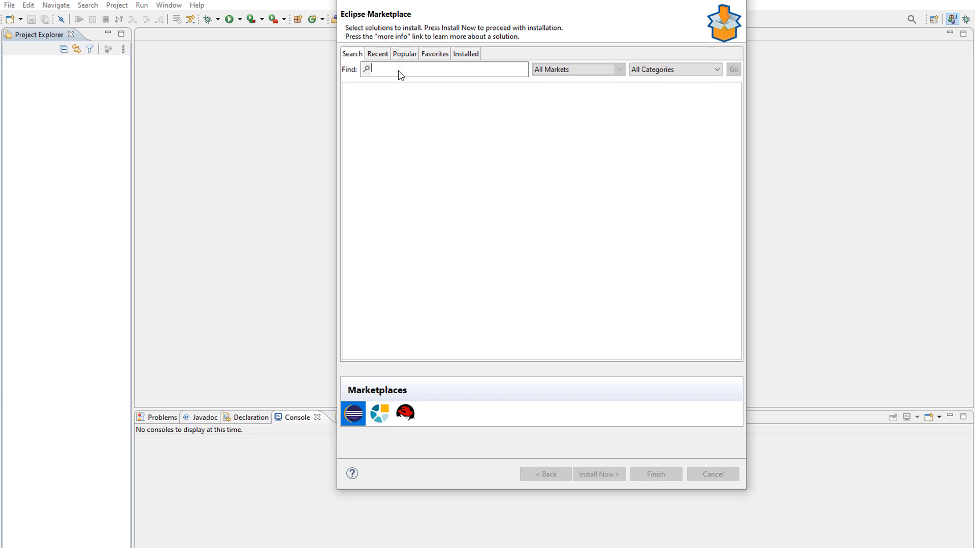
{"action": "type", "text": "fx"}
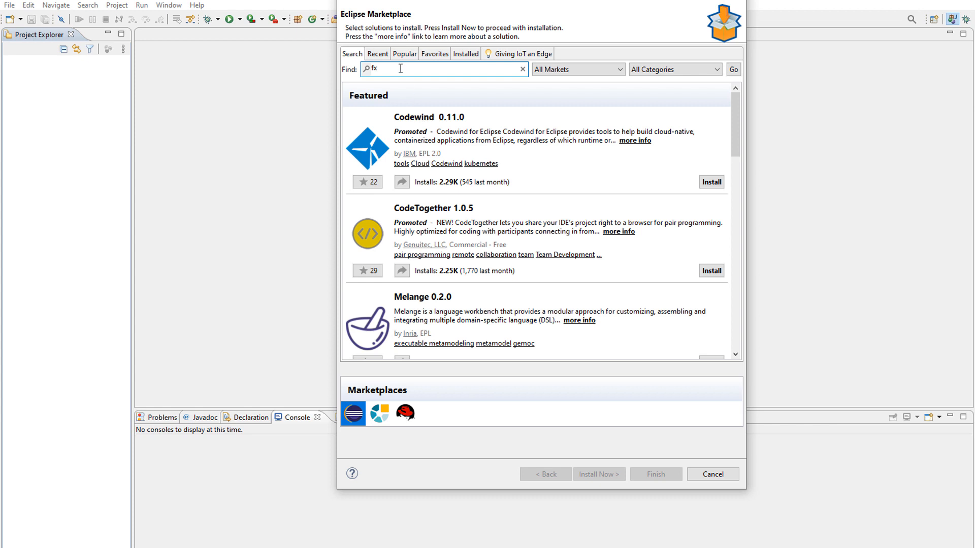
{"action": "left_click", "coordinate": [732, 69]}
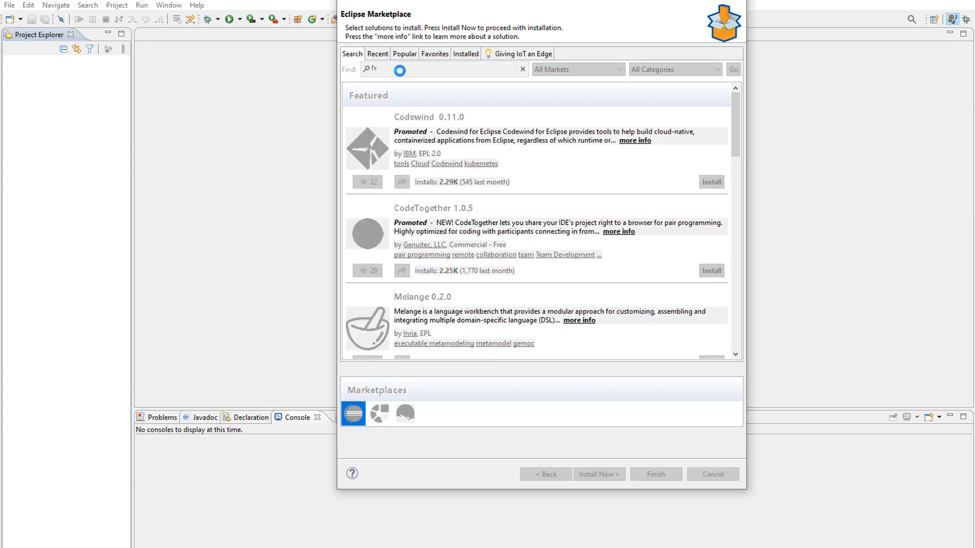
{"action": "left_click", "coordinate": [732, 69]}
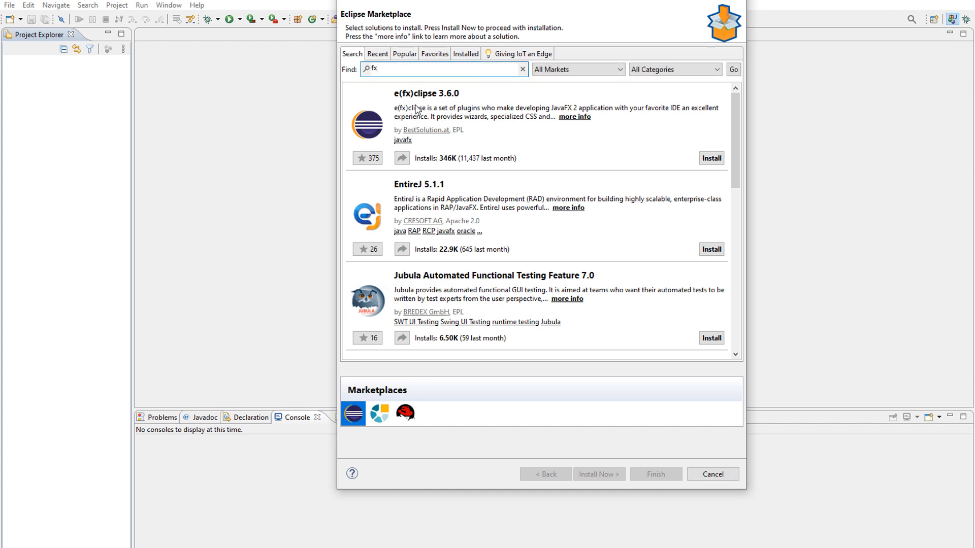
{"action": "left_click", "coordinate": [711, 158]}
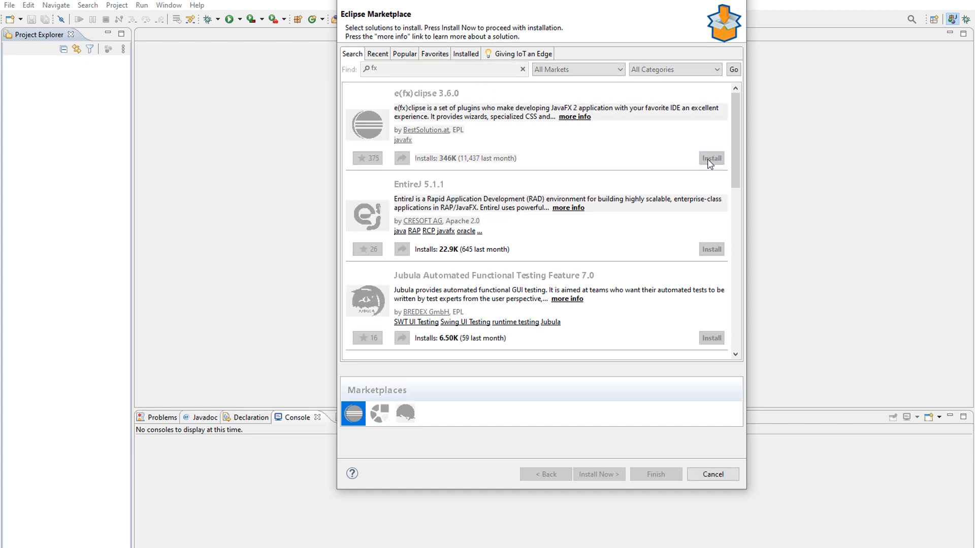
{"action": "left_click", "coordinate": [710, 158]}
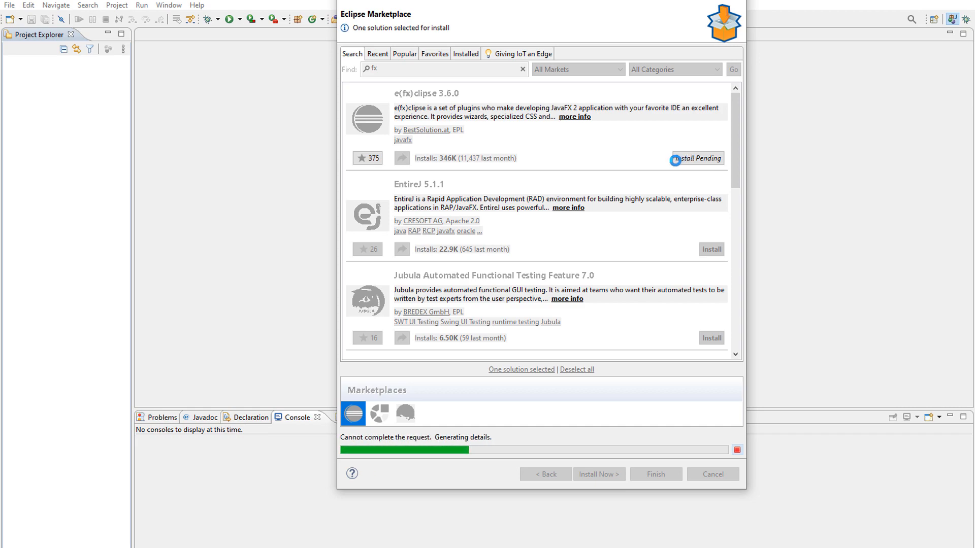
Confirm the install, accept the licence terms, finish, and trust the Eclipse.org Foundation certificate
{"action": "left_click", "coordinate": [598, 474]}
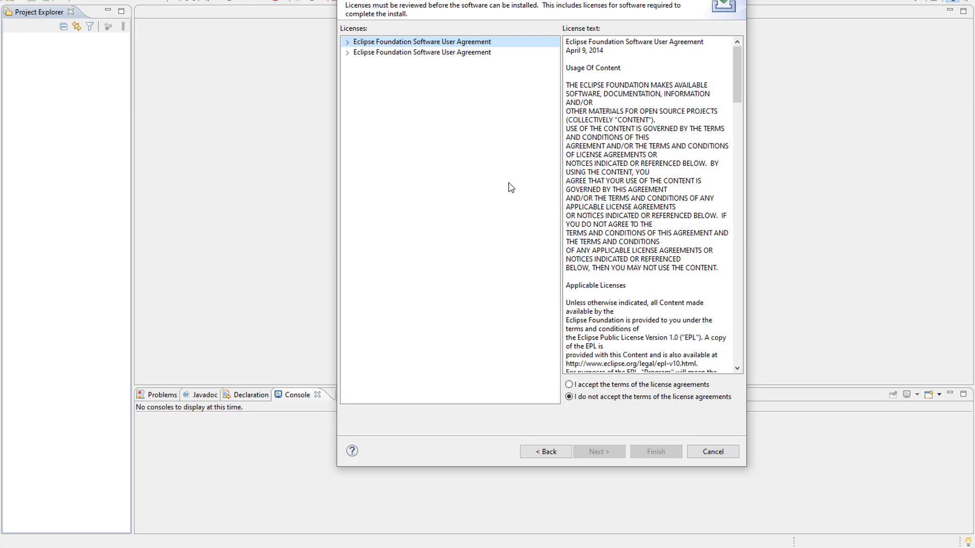
{"action": "left_click", "coordinate": [568, 384]}
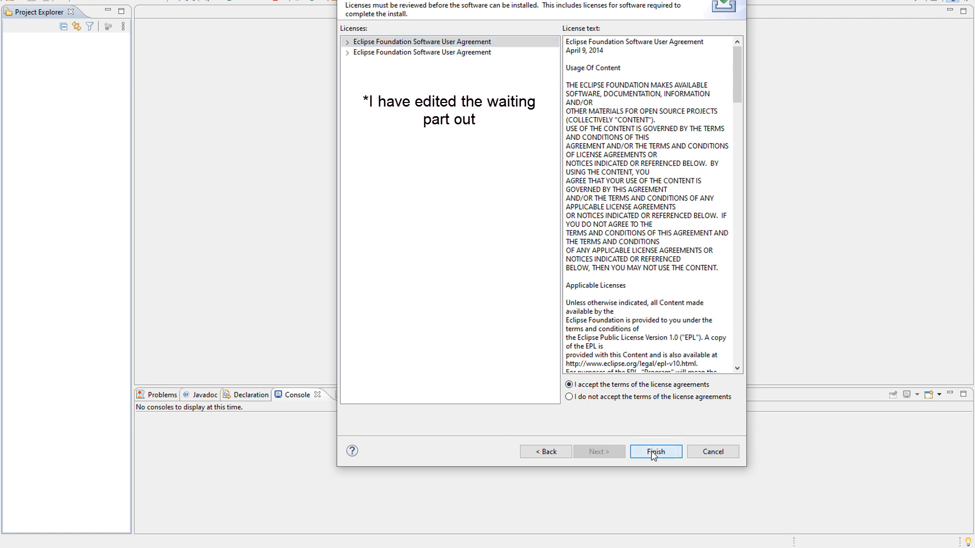
{"action": "left_click", "coordinate": [654, 451]}
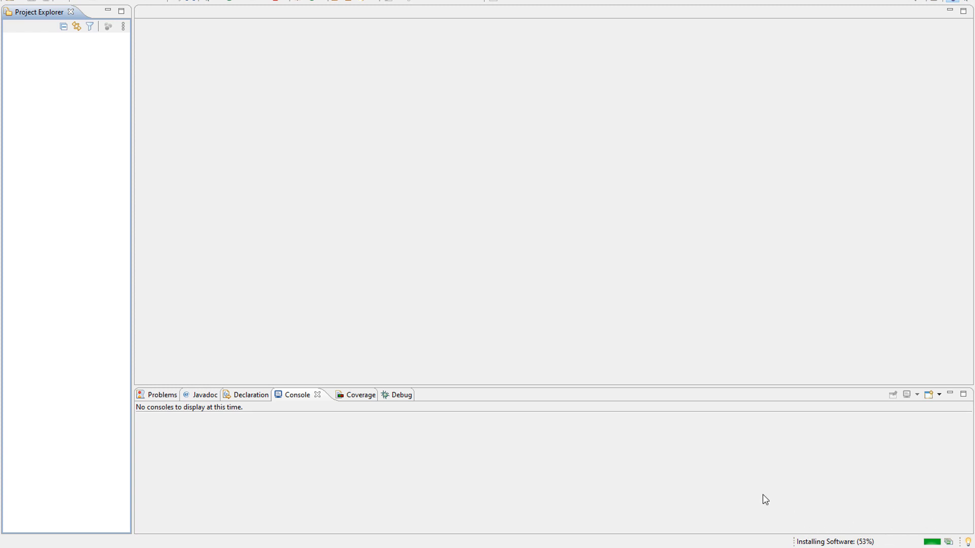
{"action": "mouse_move", "coordinate": [706, 454]}
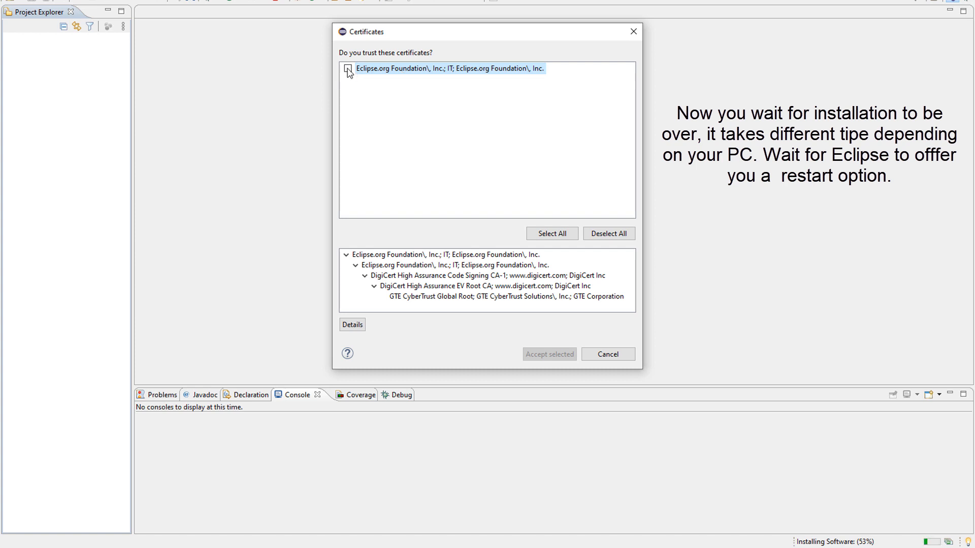
{"action": "left_click", "coordinate": [549, 354]}
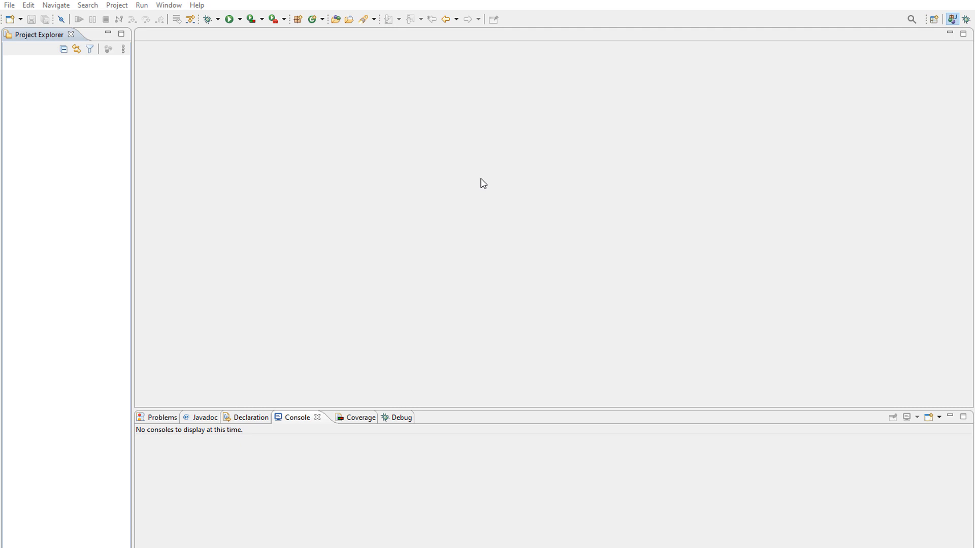
{"action": "mouse_move", "coordinate": [5, 12]}
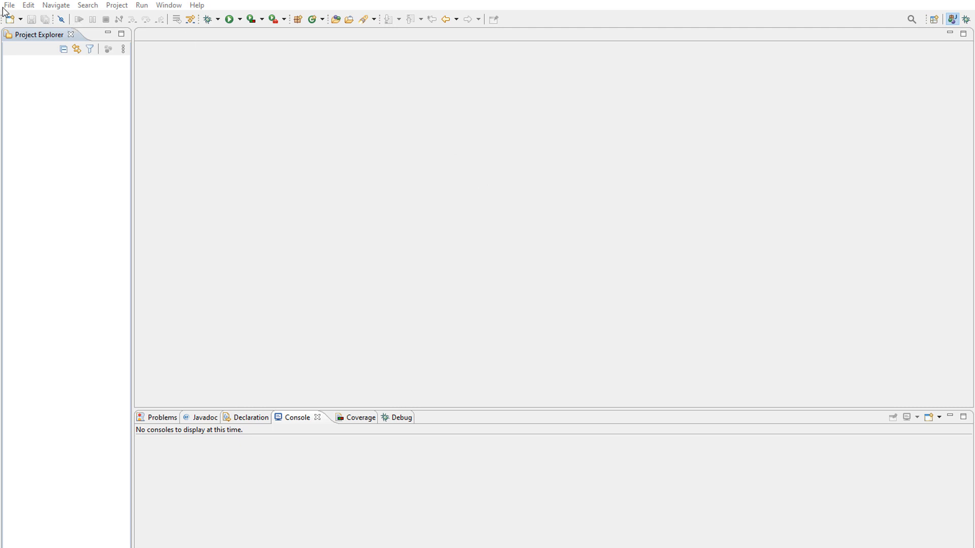
Create the JavaFX Project 'Testtt' via File > New > Other with default build settings
{"action": "left_click", "coordinate": [9, 6]}
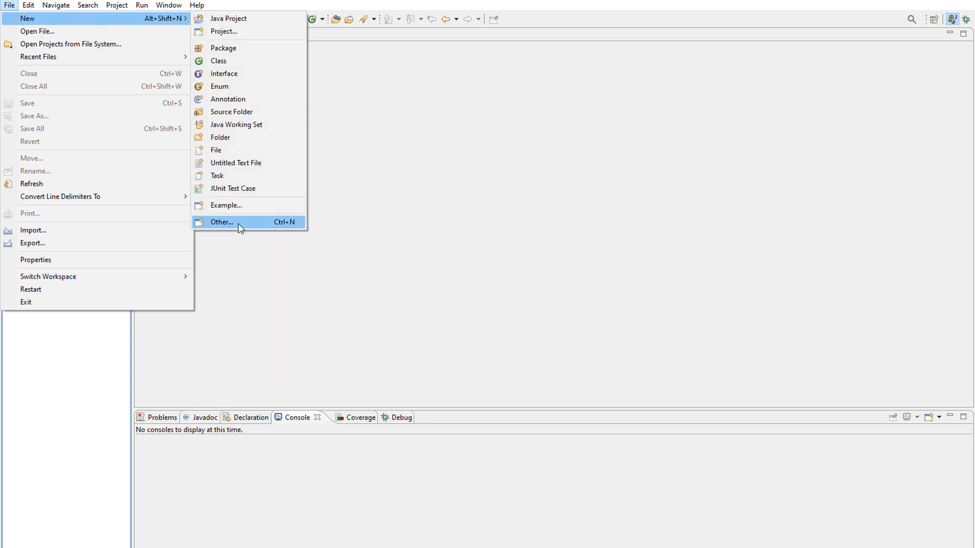
{"action": "left_click", "coordinate": [222, 221]}
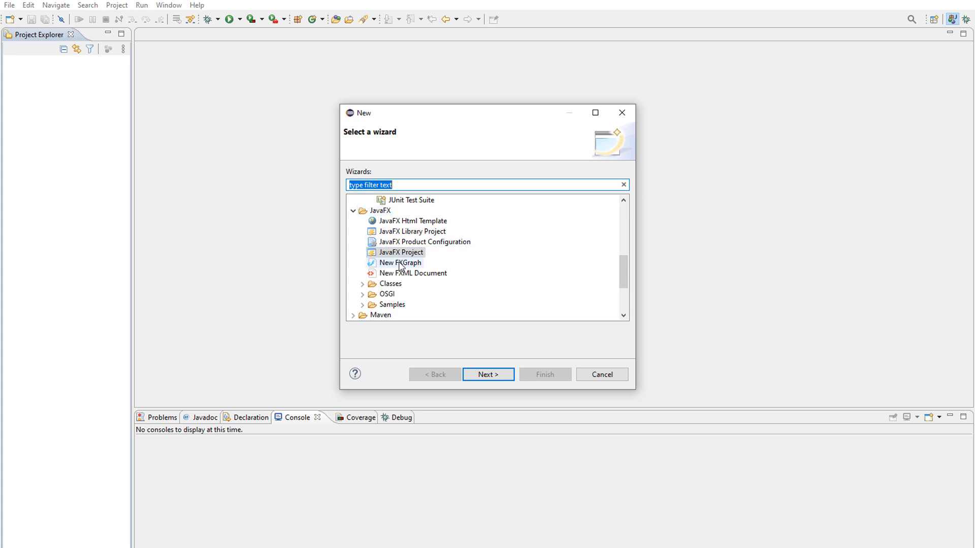
{"action": "left_click", "coordinate": [487, 374]}
{"action": "type", "text": "Testtt"}
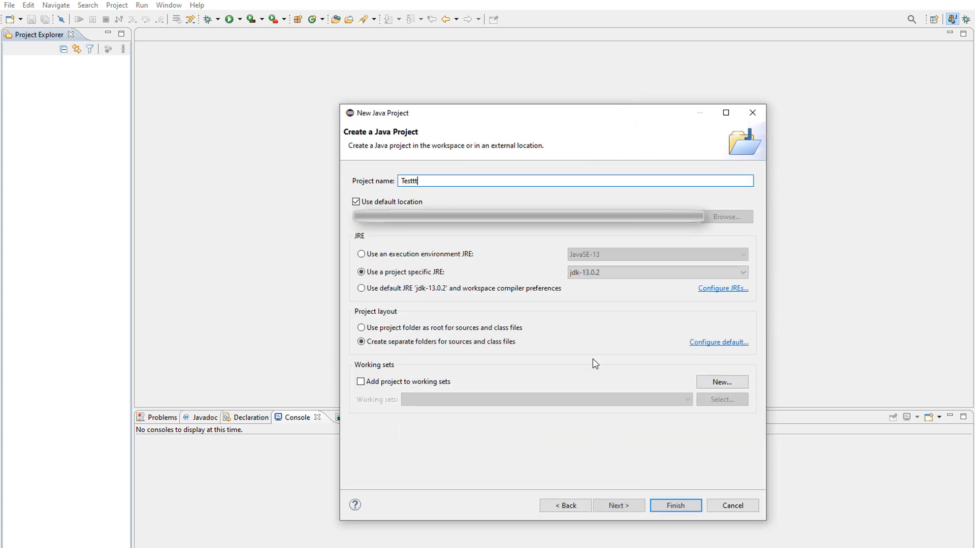
{"action": "left_click", "coordinate": [618, 506]}
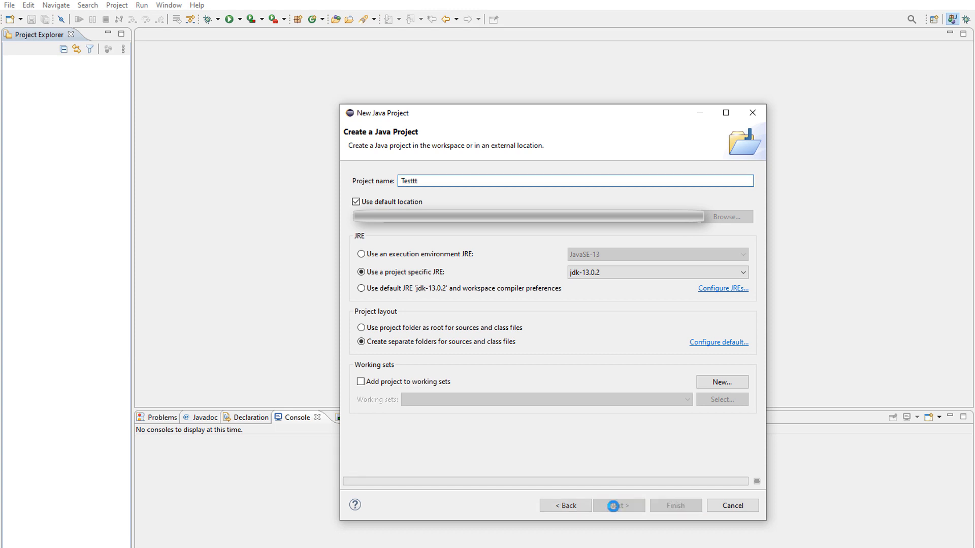
{"action": "left_click", "coordinate": [617, 506]}
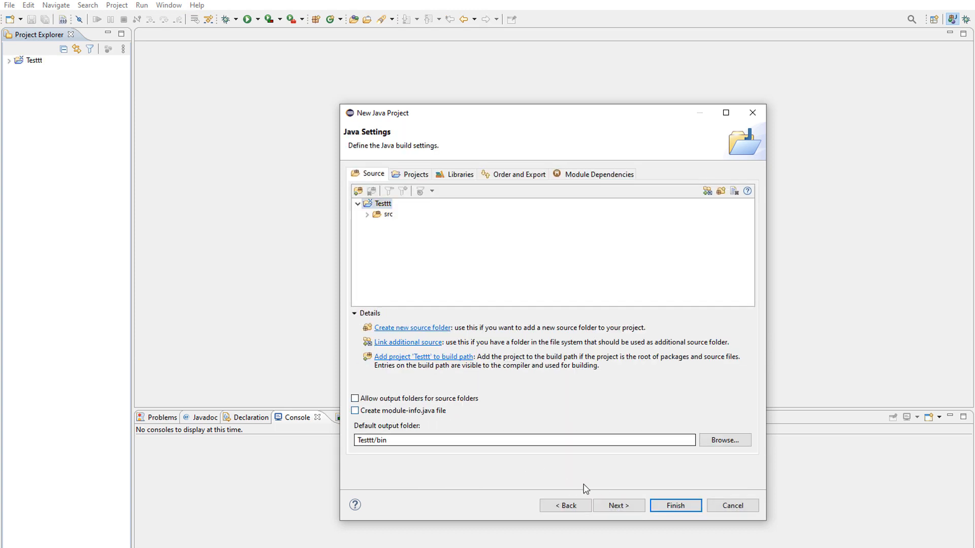
{"action": "left_click", "coordinate": [675, 506]}
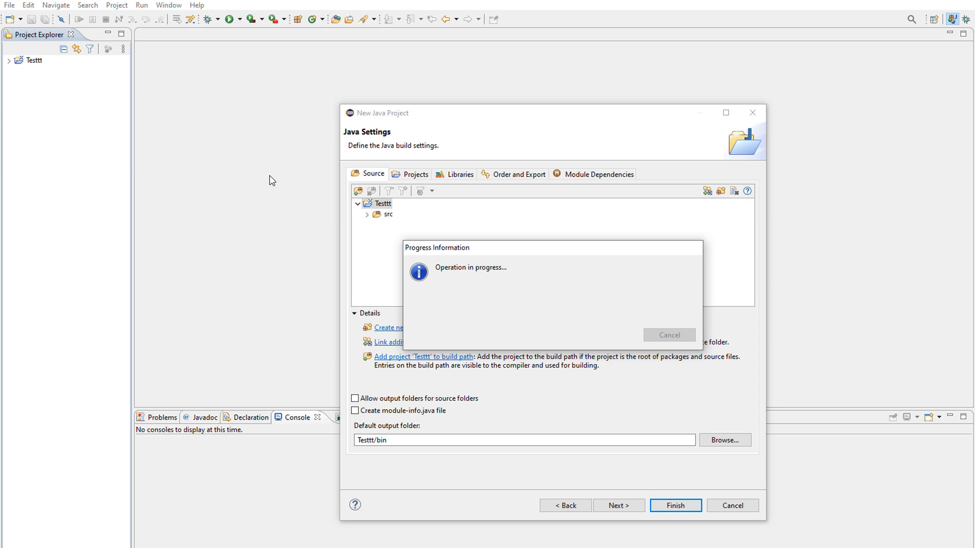
{"action": "left_click", "coordinate": [674, 506]}
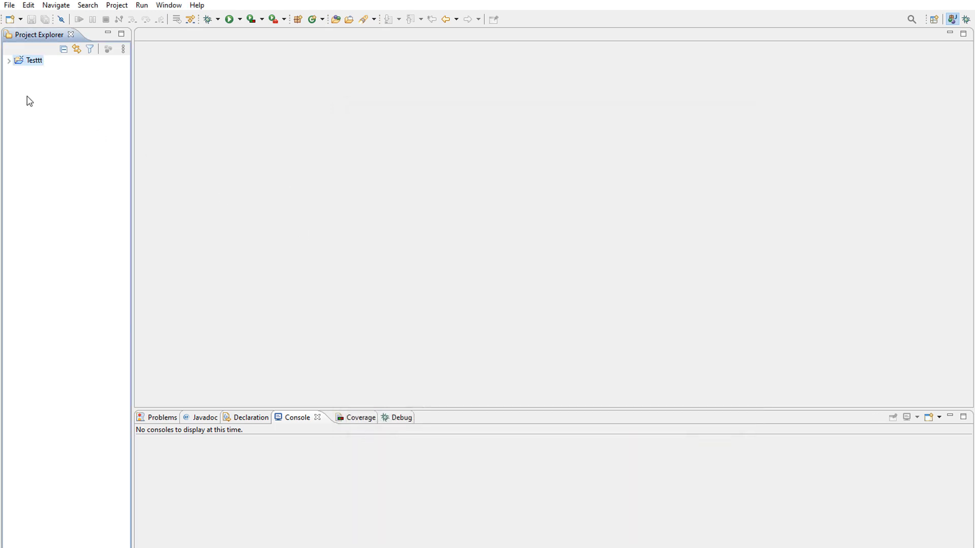
Expand Testtt's src folder and open Main.java in the editor
{"action": "left_click", "coordinate": [9, 61]}
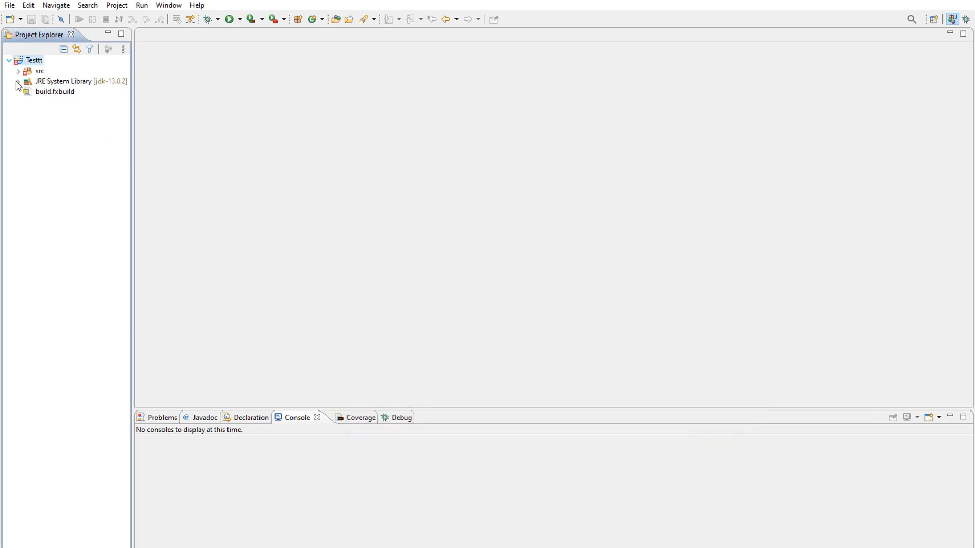
{"action": "left_click", "coordinate": [19, 81]}
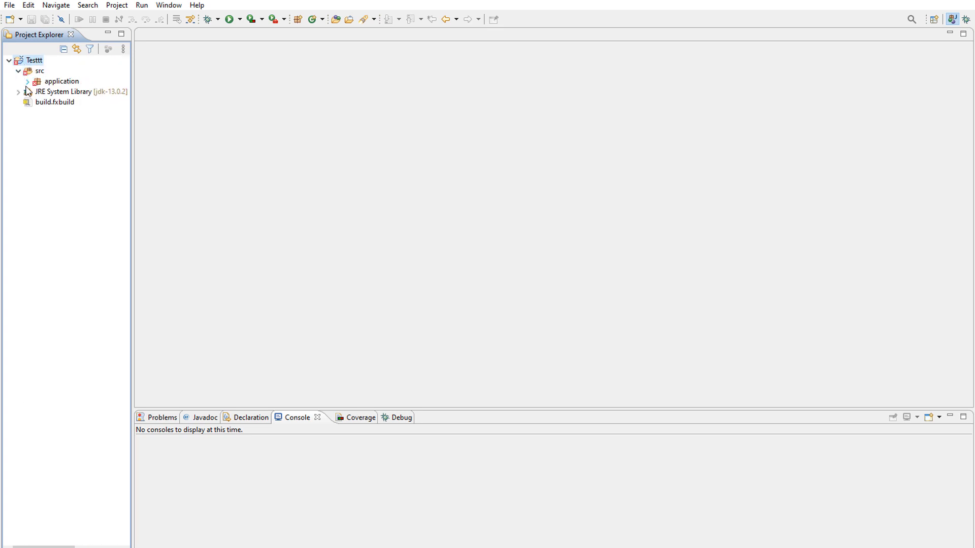
{"action": "left_click", "coordinate": [28, 81]}
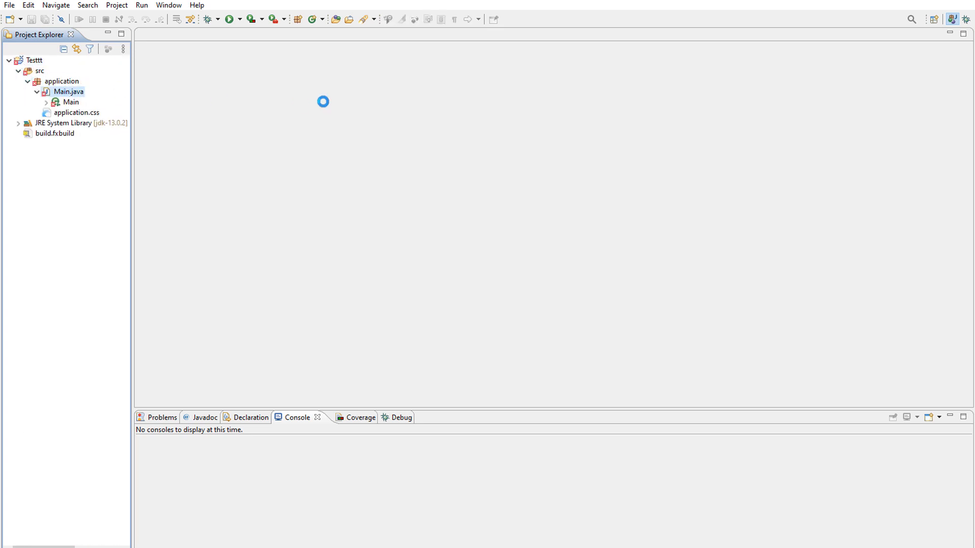
{"action": "double_click", "coordinate": [69, 91]}
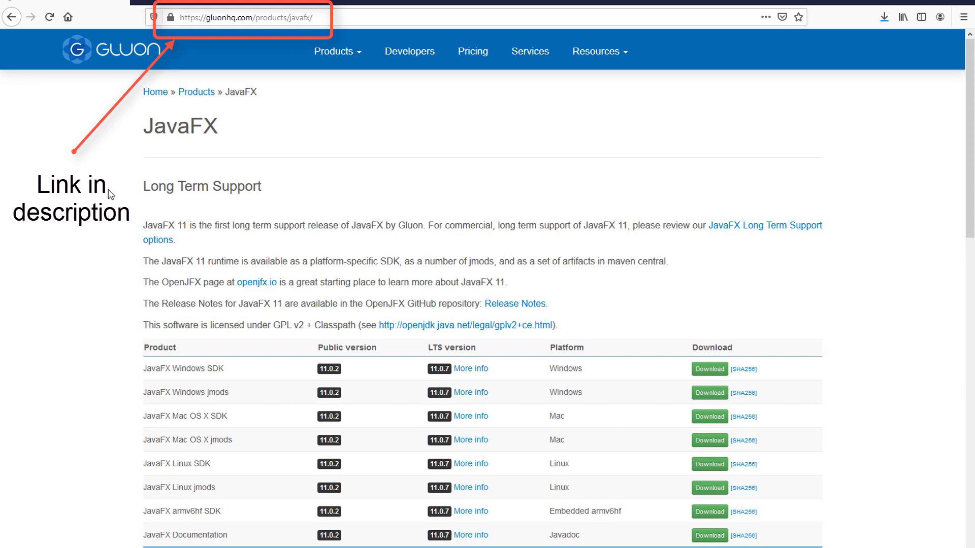
{"action": "mouse_move", "coordinate": [163, 132]}
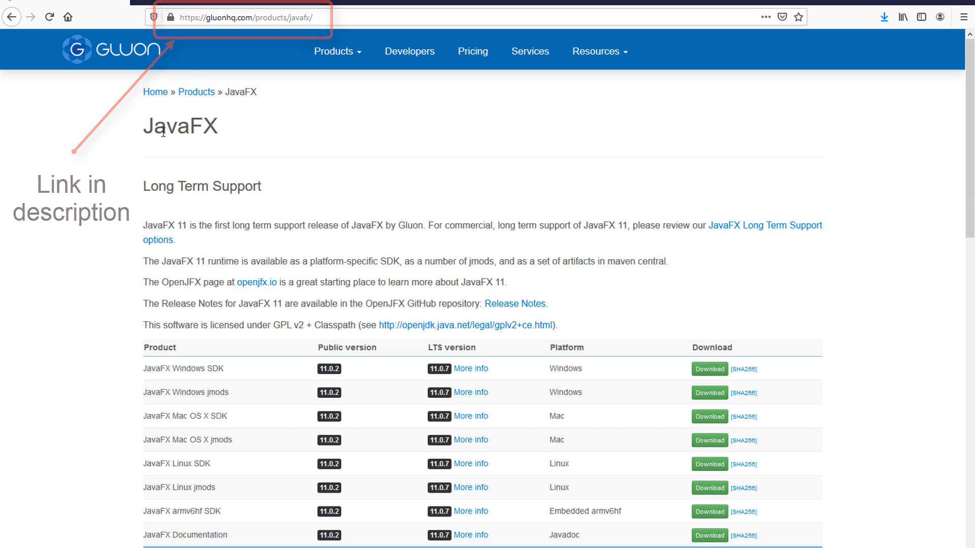
Download the JavaFX Windows x64 SDK zip from Gluon's Latest Release section and save it
{"action": "scroll", "scroll_direction": "down", "scroll_amount": 3}
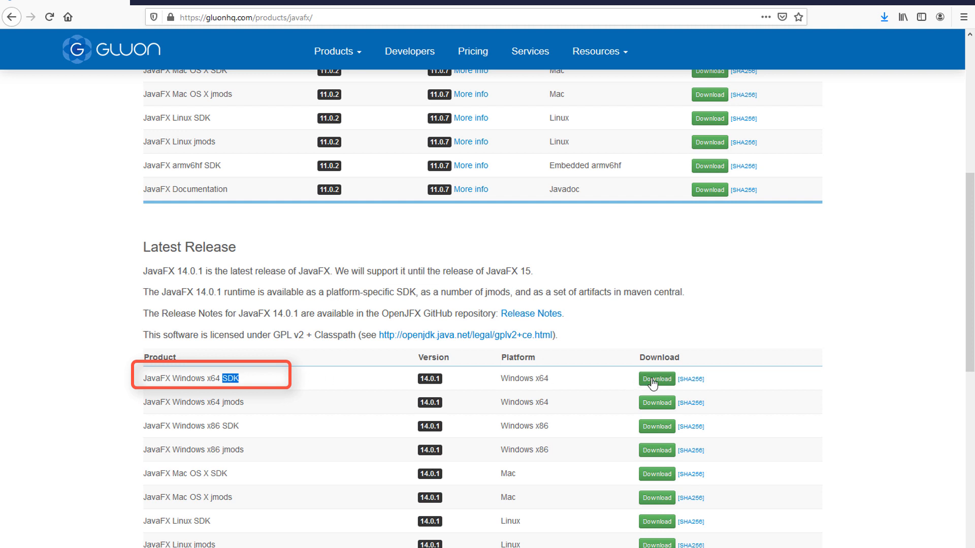
{"action": "left_click", "coordinate": [656, 379]}
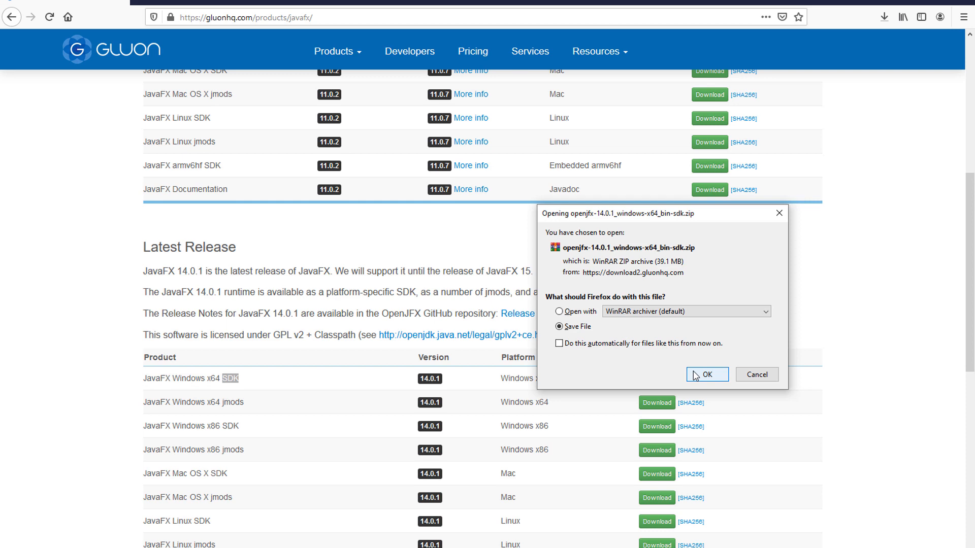
{"action": "left_click", "coordinate": [706, 374]}
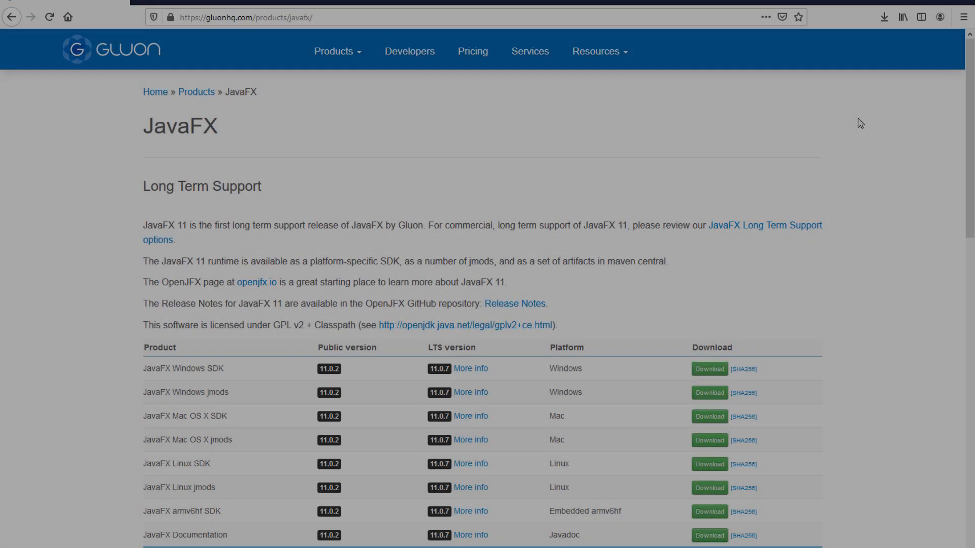
Open the SDK archive in WinRAR and extract it to D:\javafx
{"action": "left_click", "coordinate": [883, 17]}
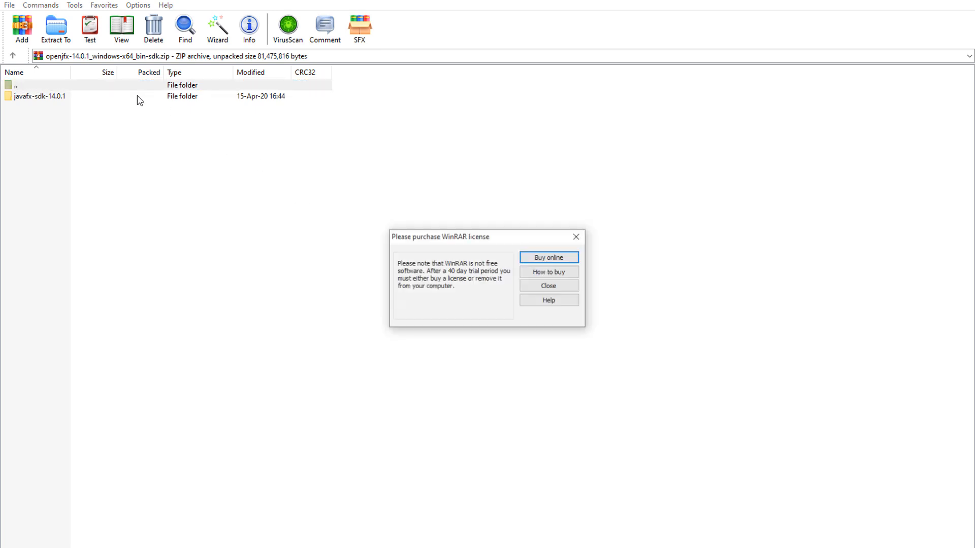
{"action": "left_click", "coordinate": [548, 285]}
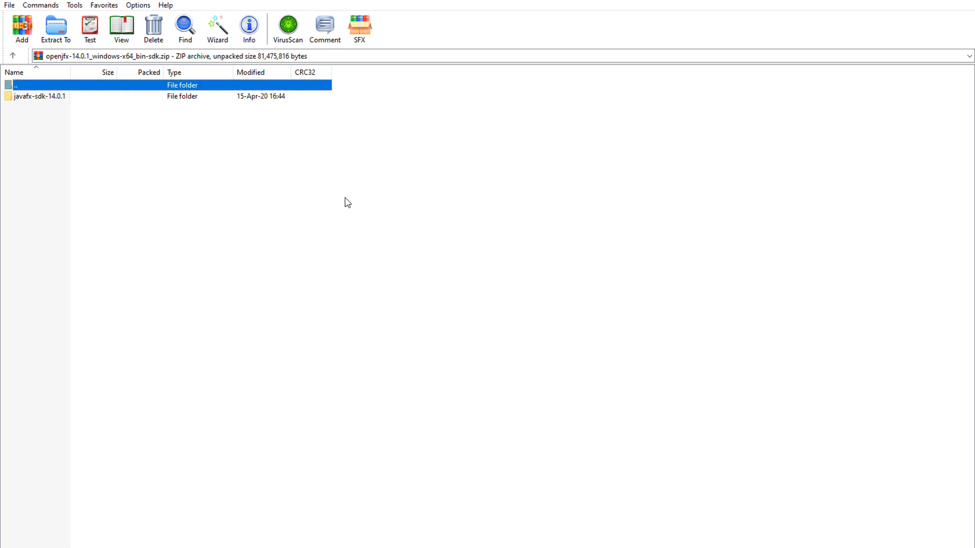
{"action": "left_click", "coordinate": [56, 27]}
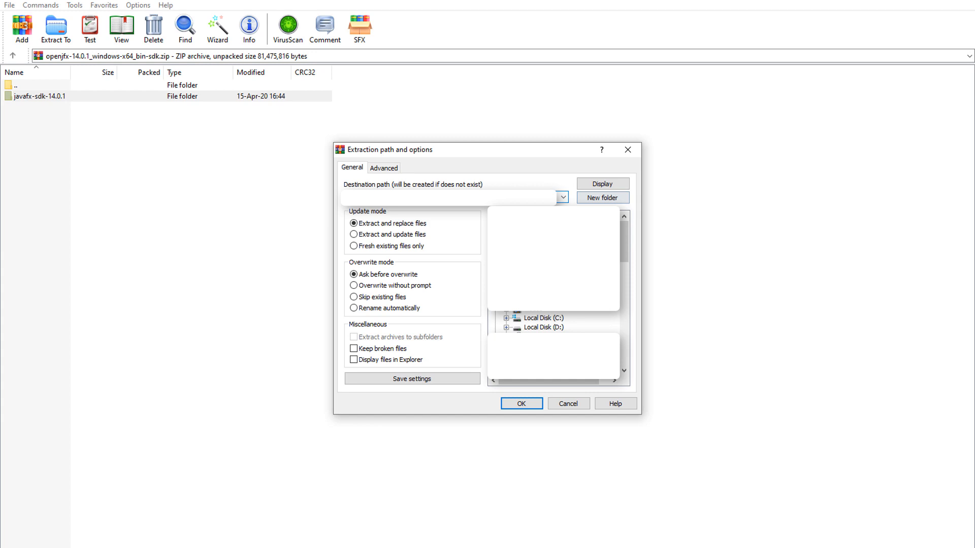
{"action": "left_click", "coordinate": [542, 327]}
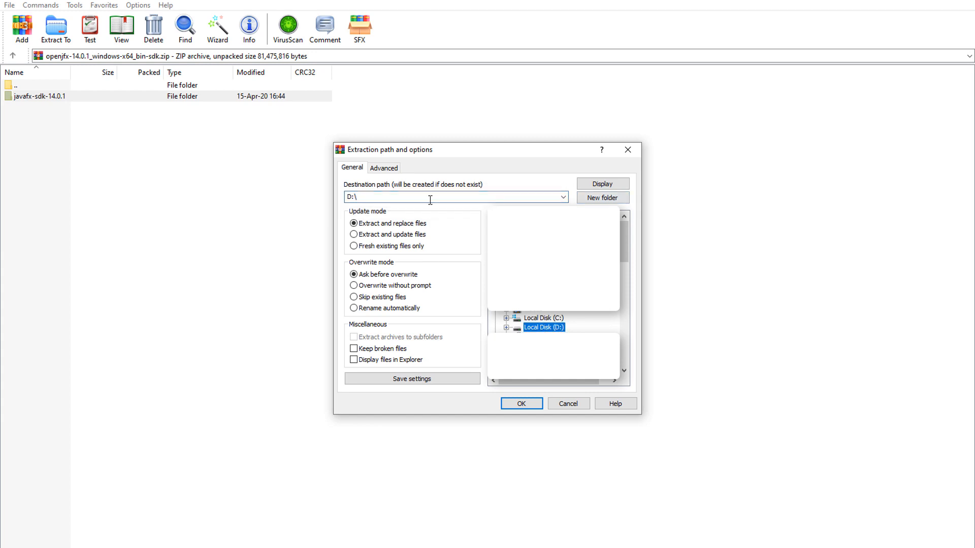
{"action": "left_click", "coordinate": [453, 197]}
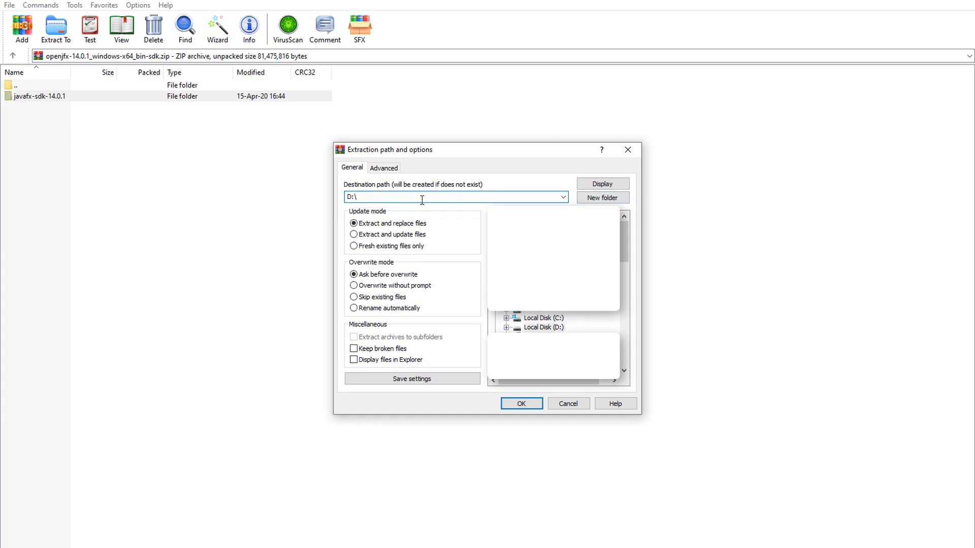
{"action": "type", "text": "javafx"}
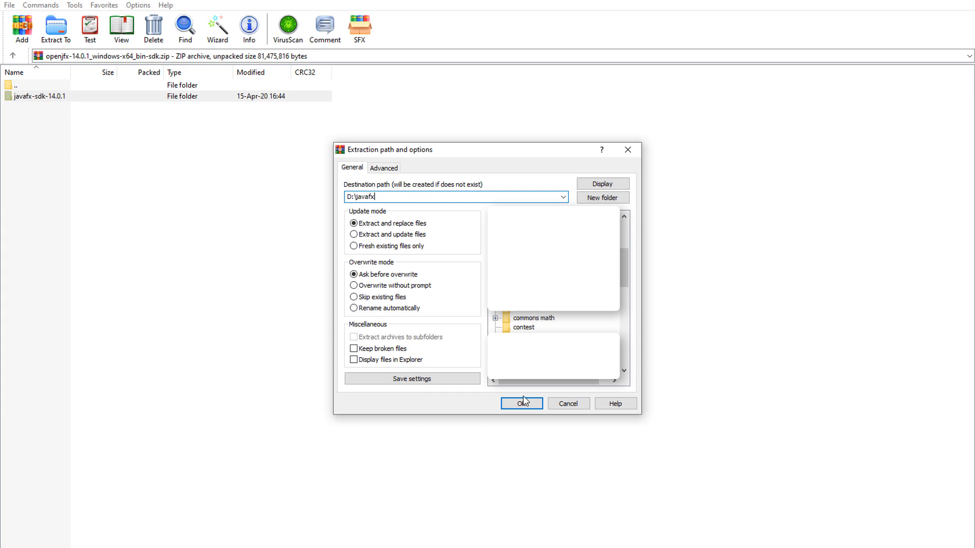
{"action": "left_click", "coordinate": [521, 403]}
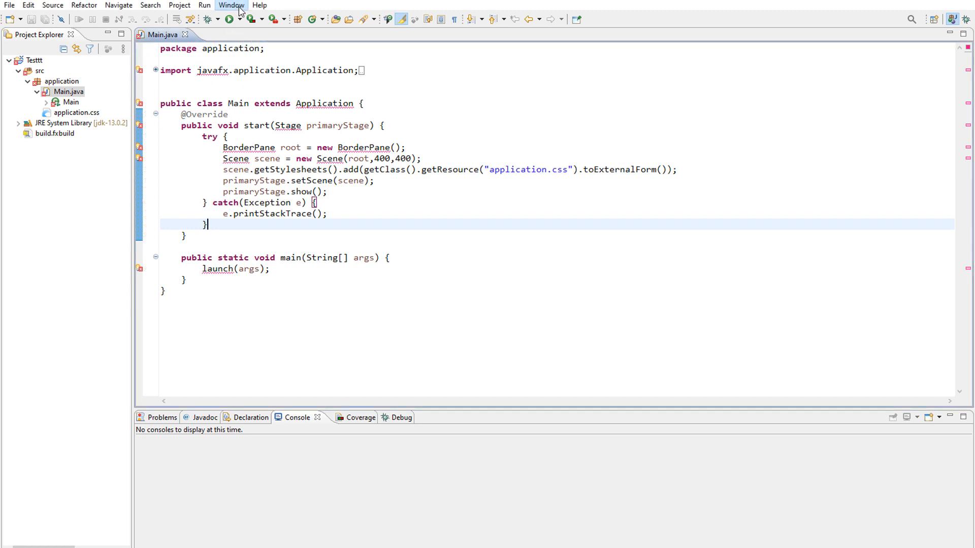
Filter Preferences for 'user' and add a new user library named JavaFX
{"action": "left_click", "coordinate": [231, 5]}
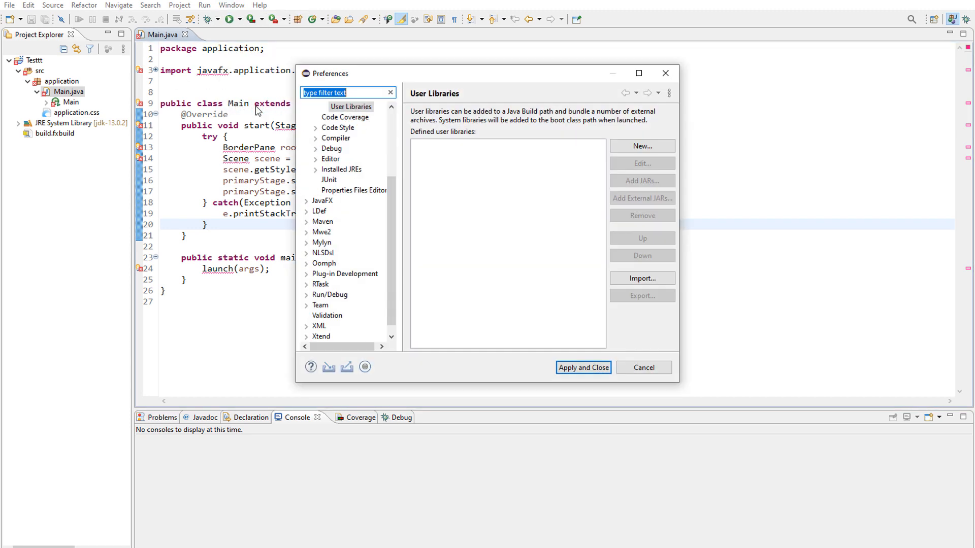
{"action": "left_click", "coordinate": [347, 92]}
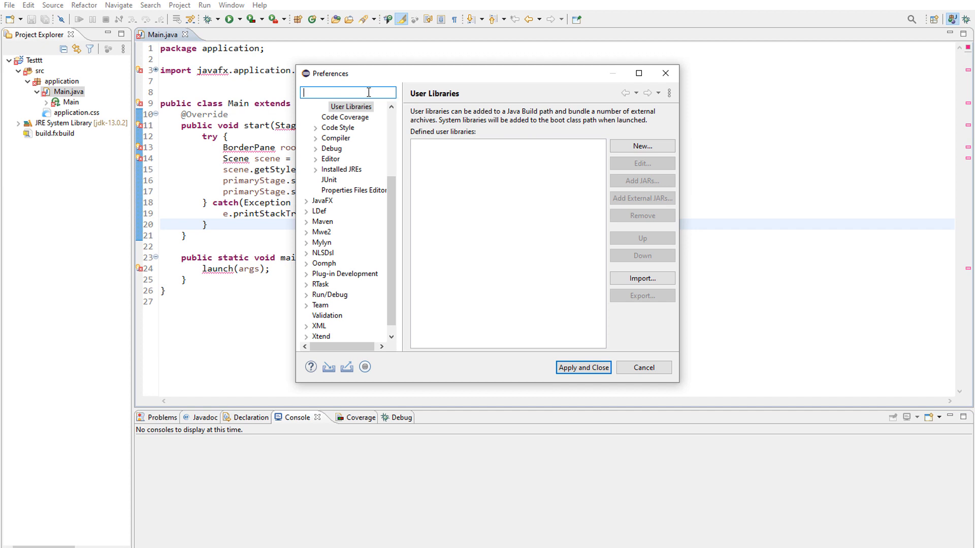
{"action": "type", "text": "user"}
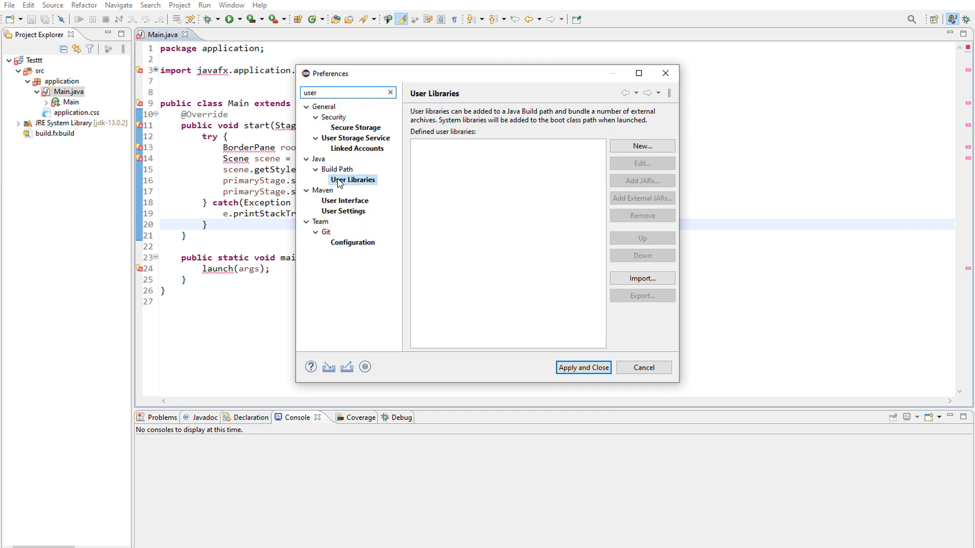
{"action": "mouse_move", "coordinate": [642, 145]}
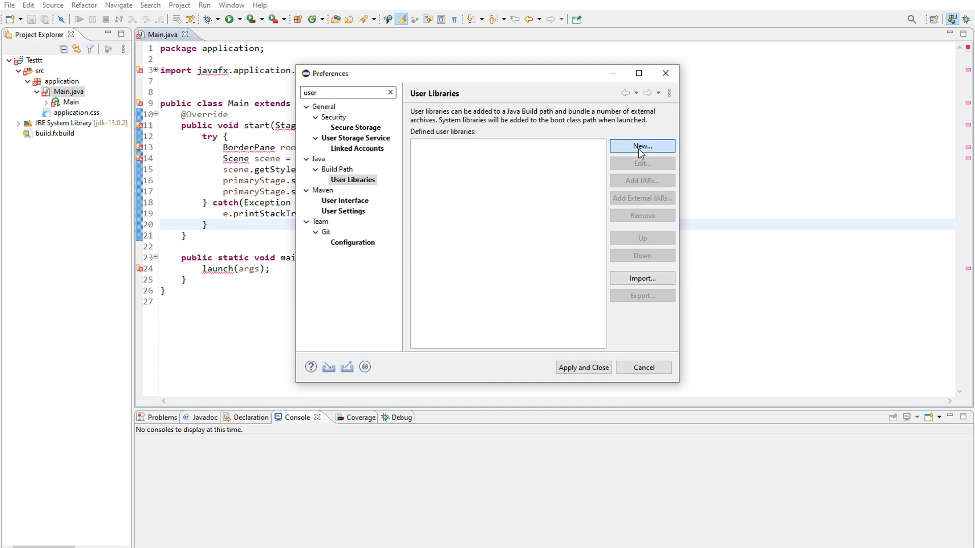
{"action": "mouse_move", "coordinate": [558, 166]}
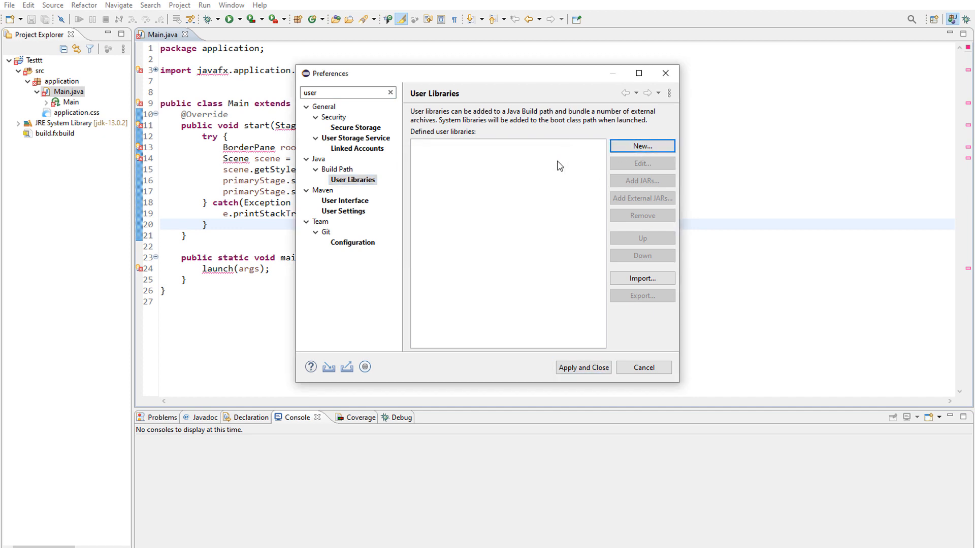
{"action": "left_click", "coordinate": [642, 146]}
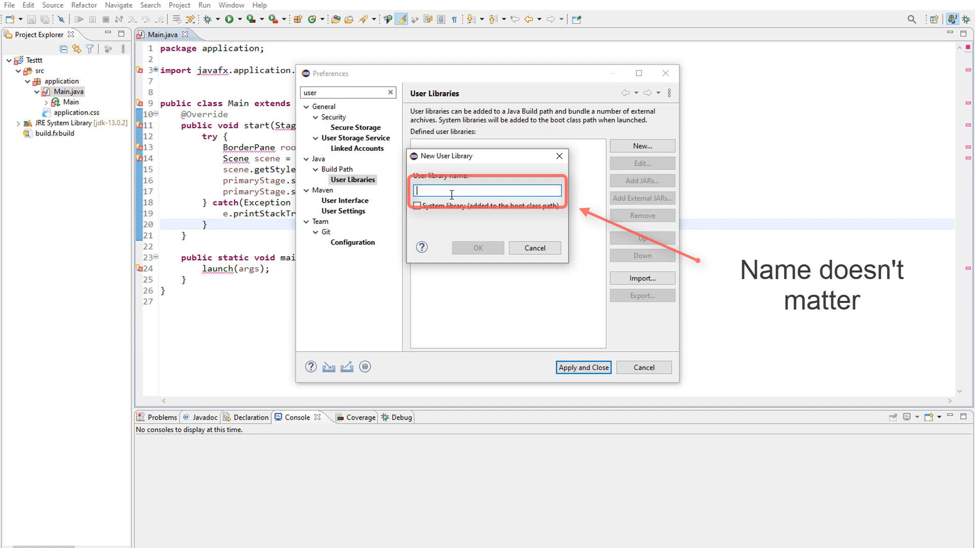
{"action": "type", "text": "JavaFX"}
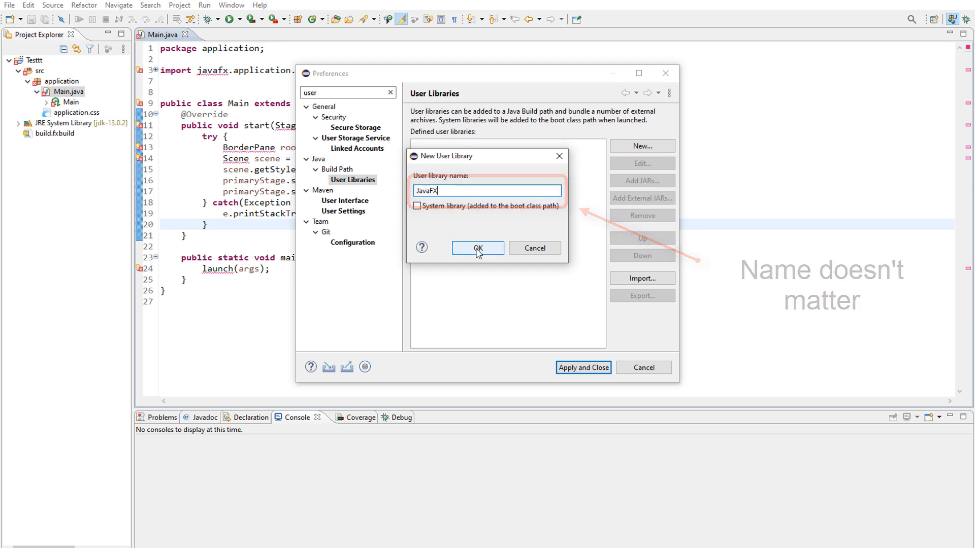
{"action": "left_click", "coordinate": [477, 248]}
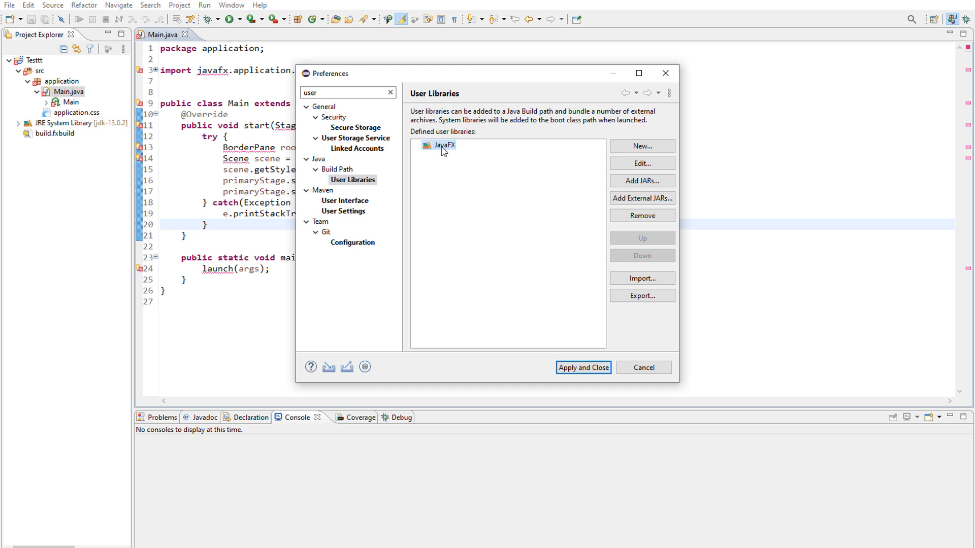
{"action": "mouse_move", "coordinate": [642, 199]}
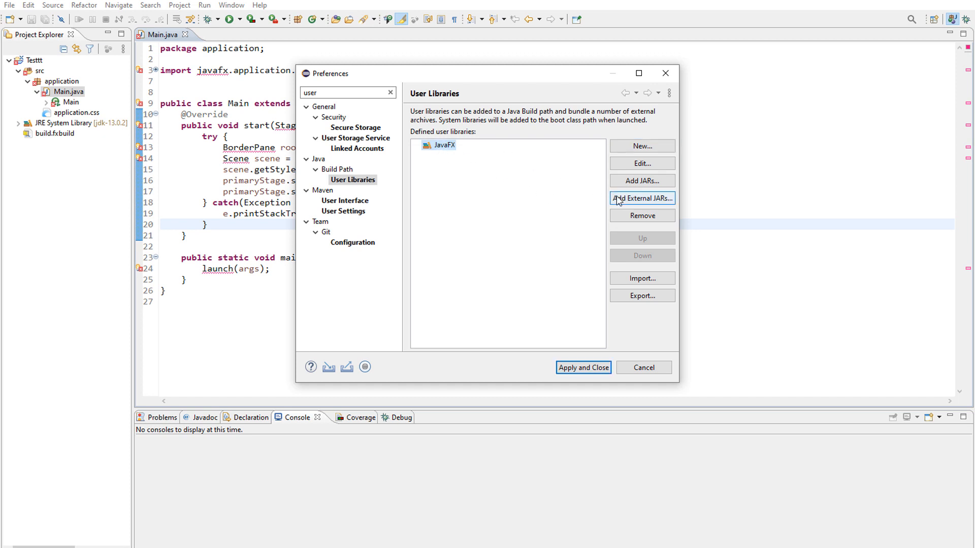
Add the javafx jars from D:\javafx\javafx-sdk-14.0.1\lib to the JavaFX library as external JARs
{"action": "left_click", "coordinate": [642, 197]}
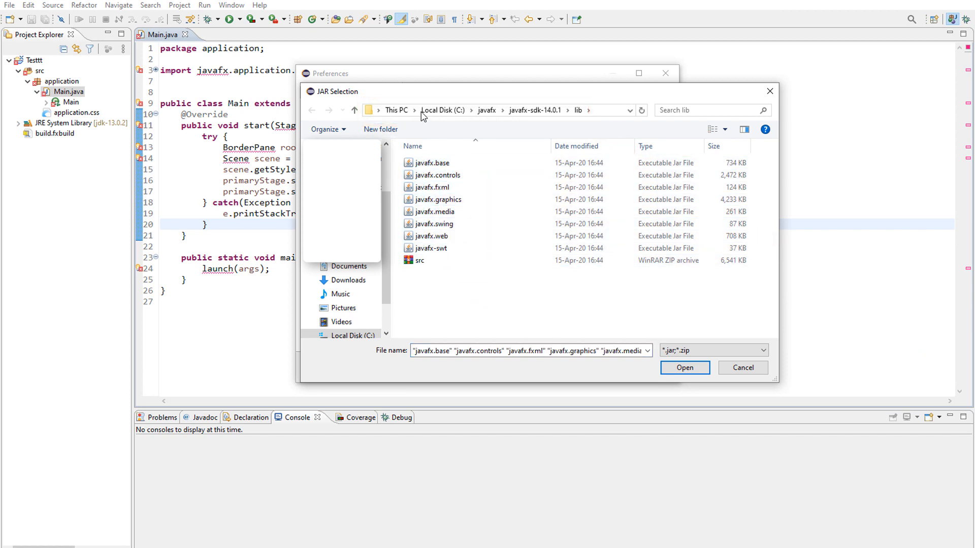
{"action": "mouse_move", "coordinate": [401, 125]}
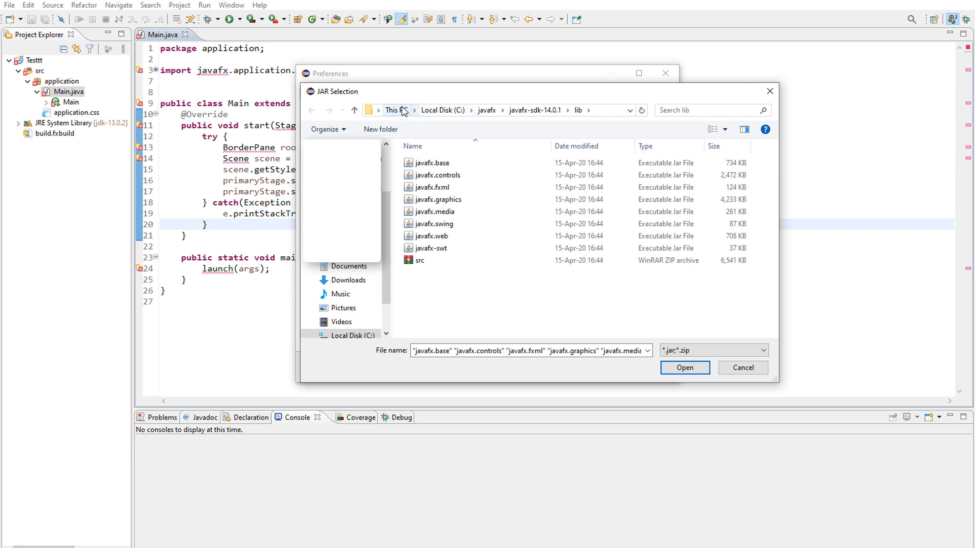
{"action": "left_click", "coordinate": [396, 110]}
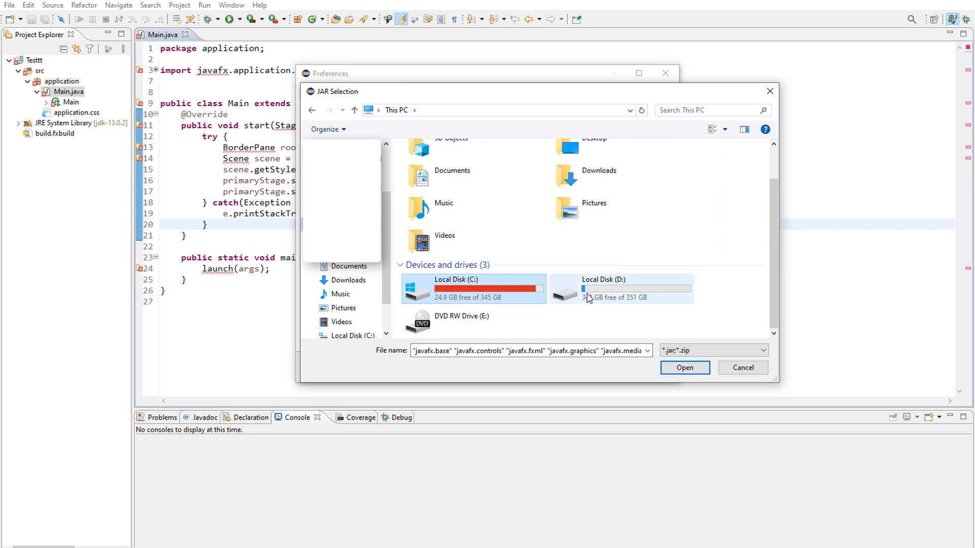
{"action": "mouse_move", "coordinate": [596, 296]}
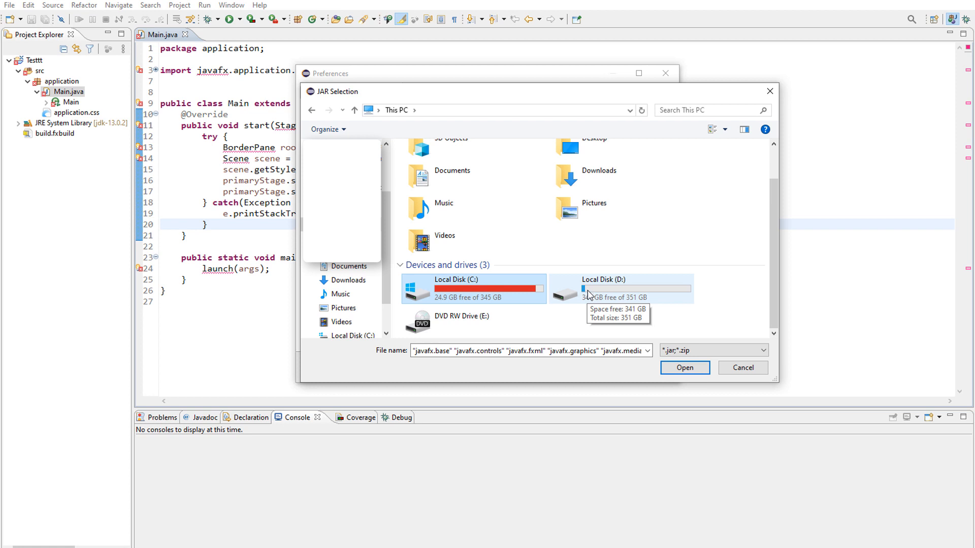
{"action": "double_click", "coordinate": [600, 288]}
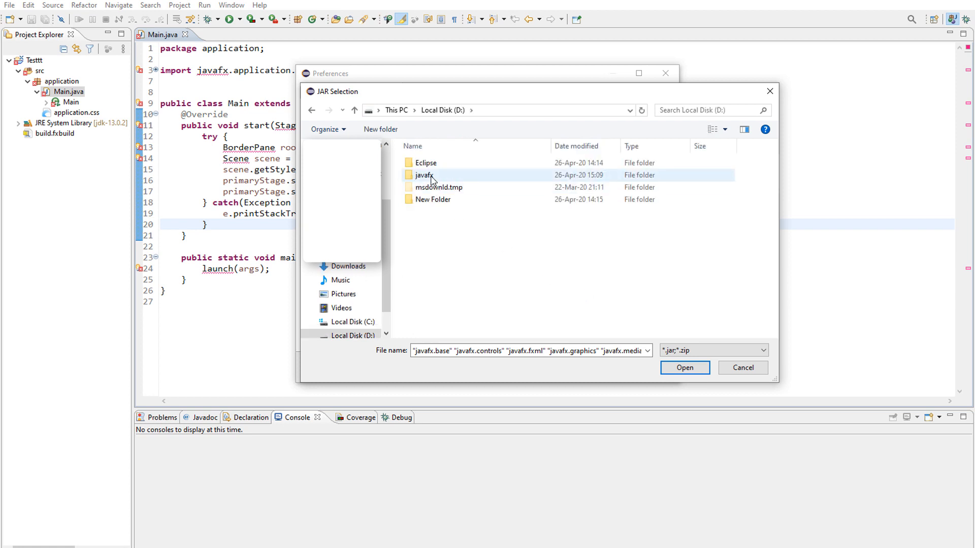
{"action": "double_click", "coordinate": [424, 174]}
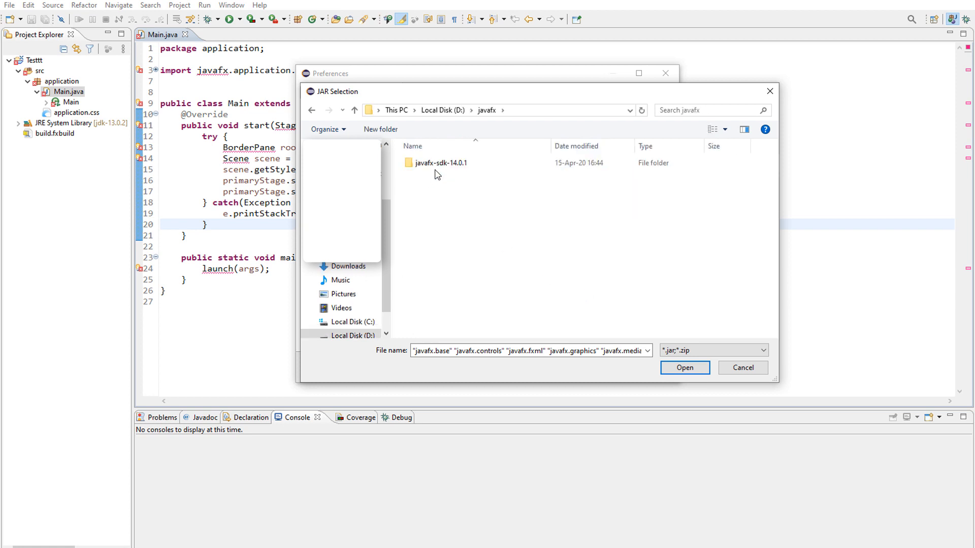
{"action": "double_click", "coordinate": [443, 162]}
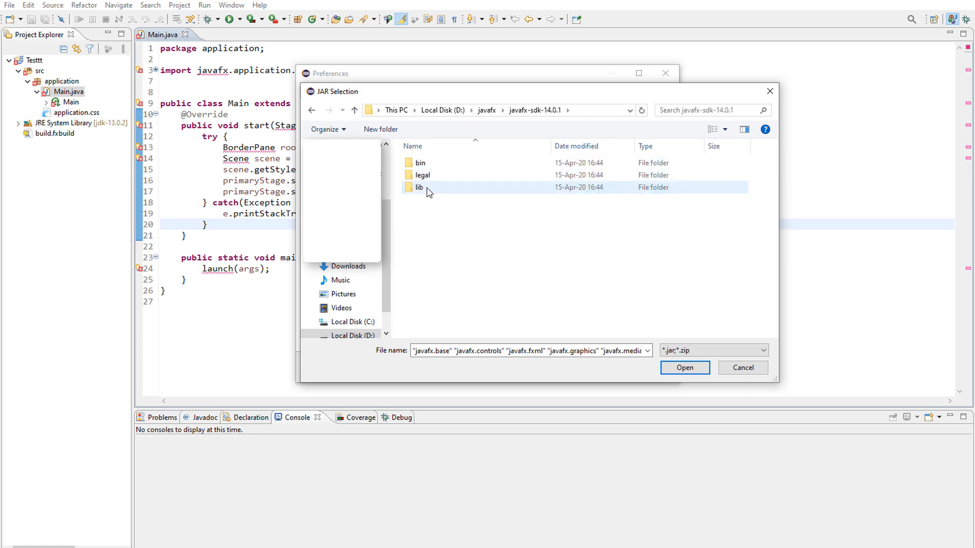
{"action": "double_click", "coordinate": [418, 187]}
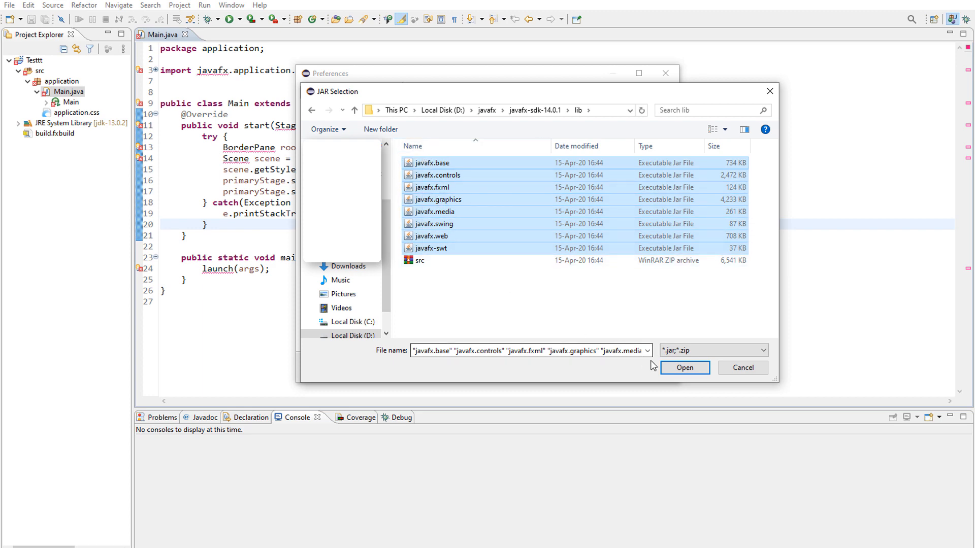
{"action": "left_click", "coordinate": [683, 368]}
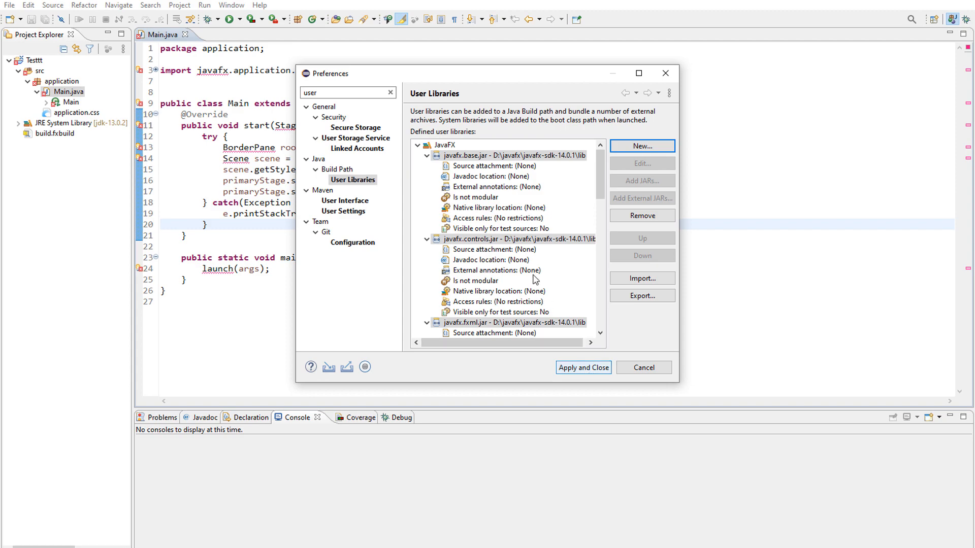
{"action": "mouse_move", "coordinate": [582, 368]}
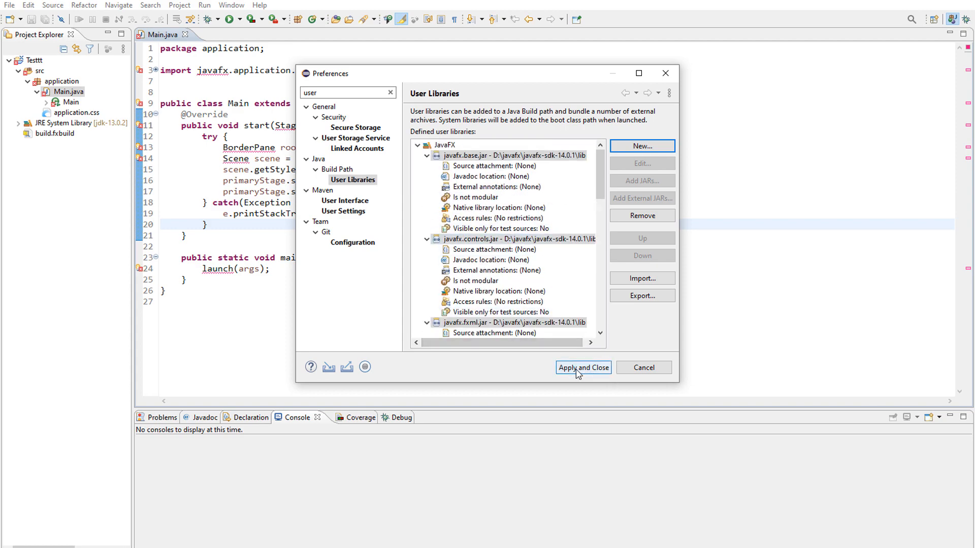
Apply and close Preferences, then select the Testttt project in Project Explorer
{"action": "left_click", "coordinate": [582, 368]}
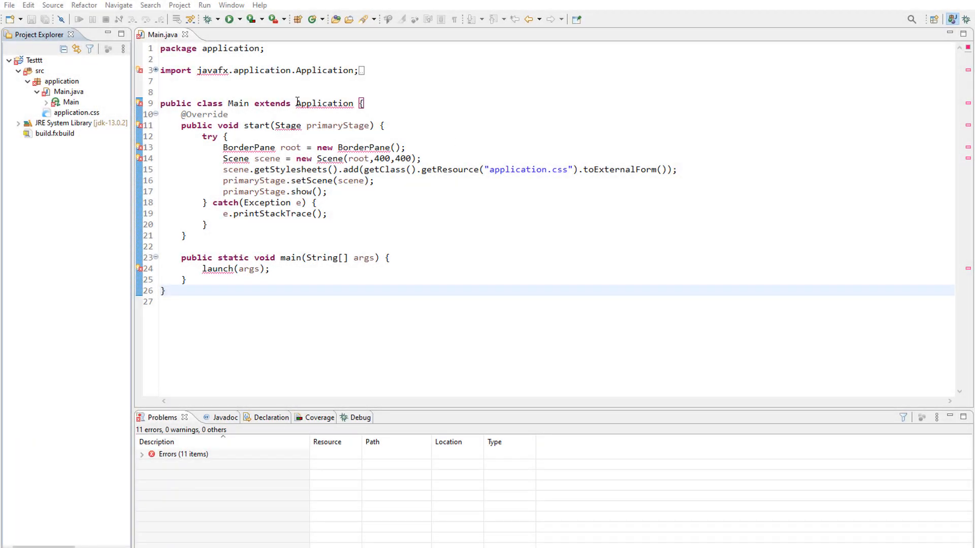
{"action": "left_click", "coordinate": [33, 60]}
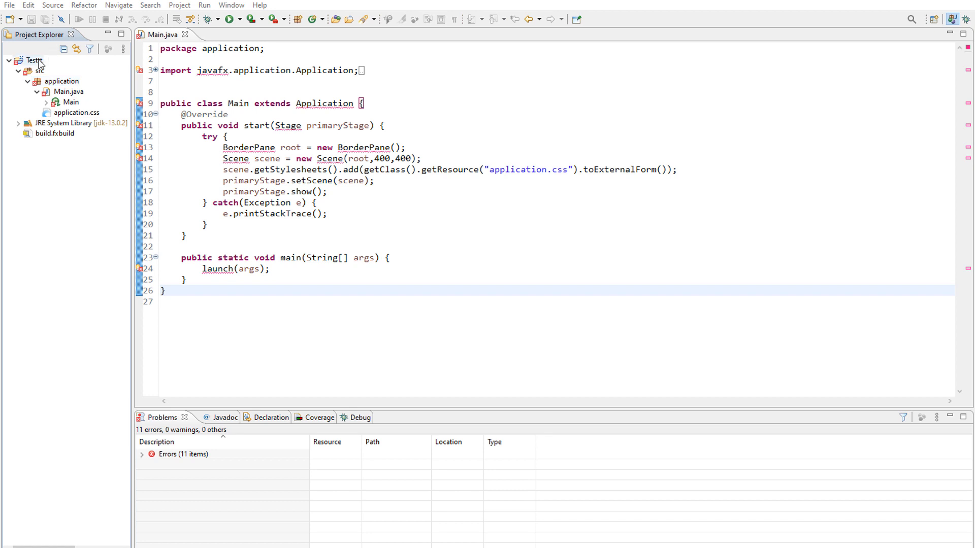
Add the JavaFX user library to the Testttt project's classpath in Java Build Path
{"action": "right_click", "coordinate": [31, 61]}
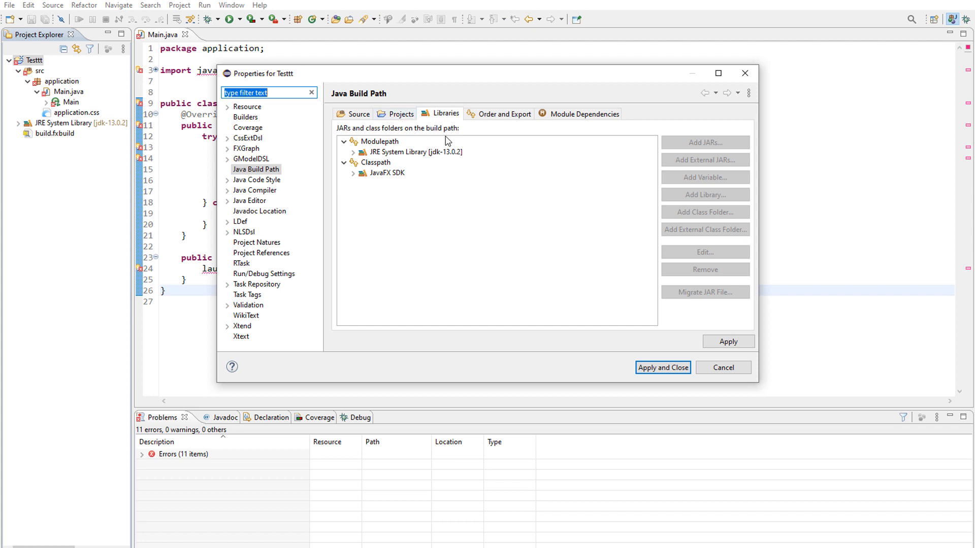
{"action": "left_click", "coordinate": [375, 162]}
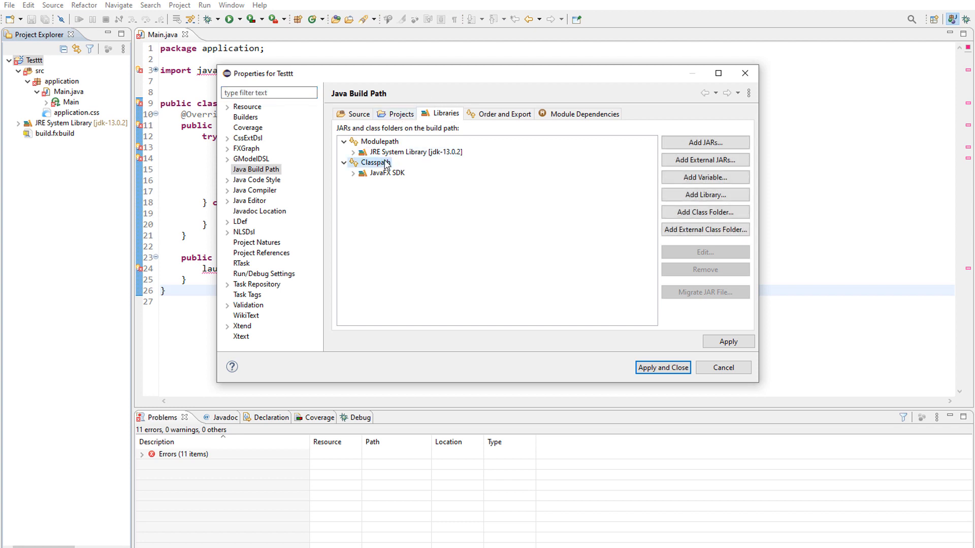
{"action": "left_click", "coordinate": [704, 194]}
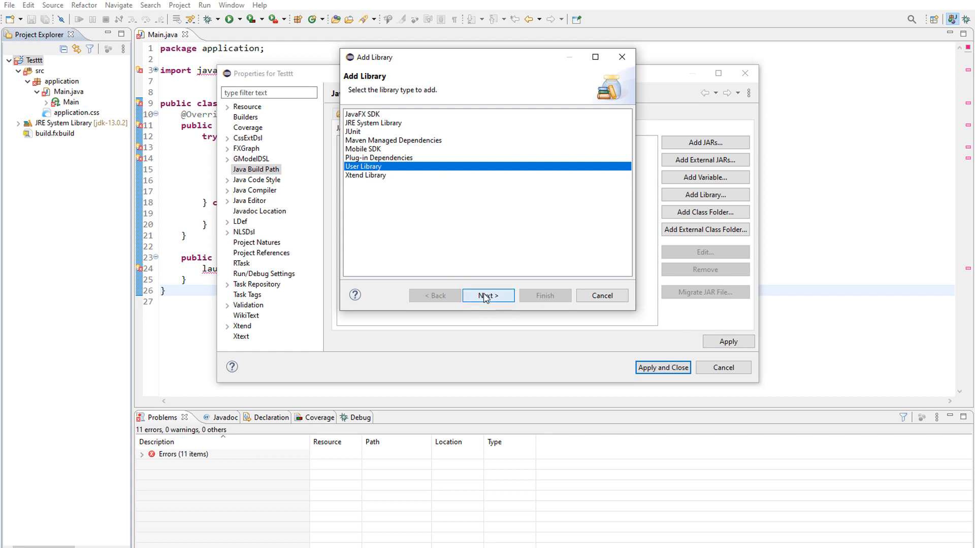
{"action": "left_click", "coordinate": [487, 296]}
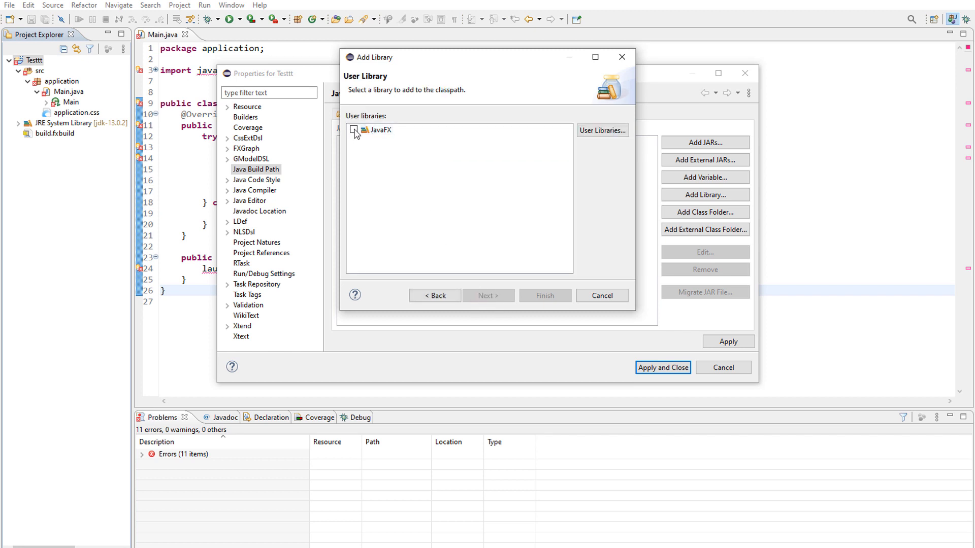
{"action": "left_click", "coordinate": [543, 296]}
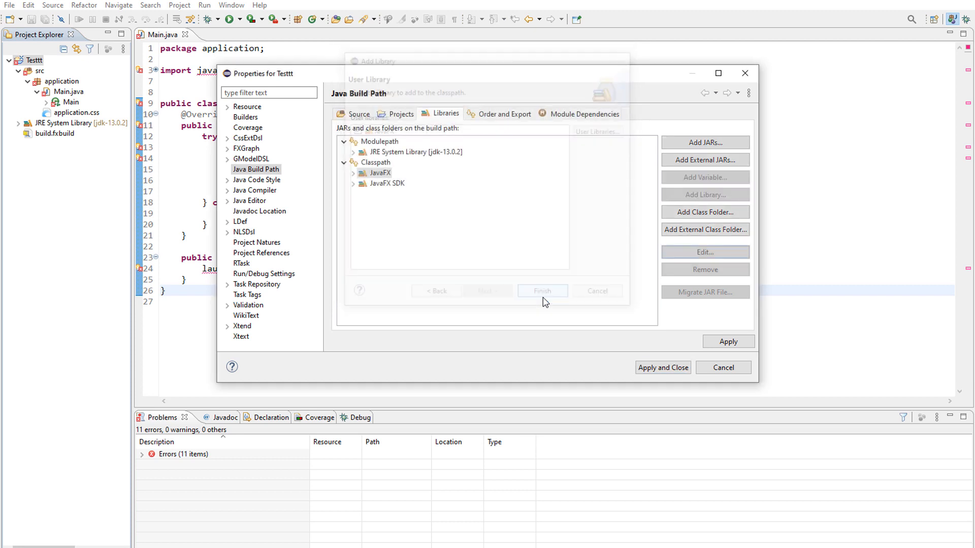
{"action": "left_click", "coordinate": [542, 291]}
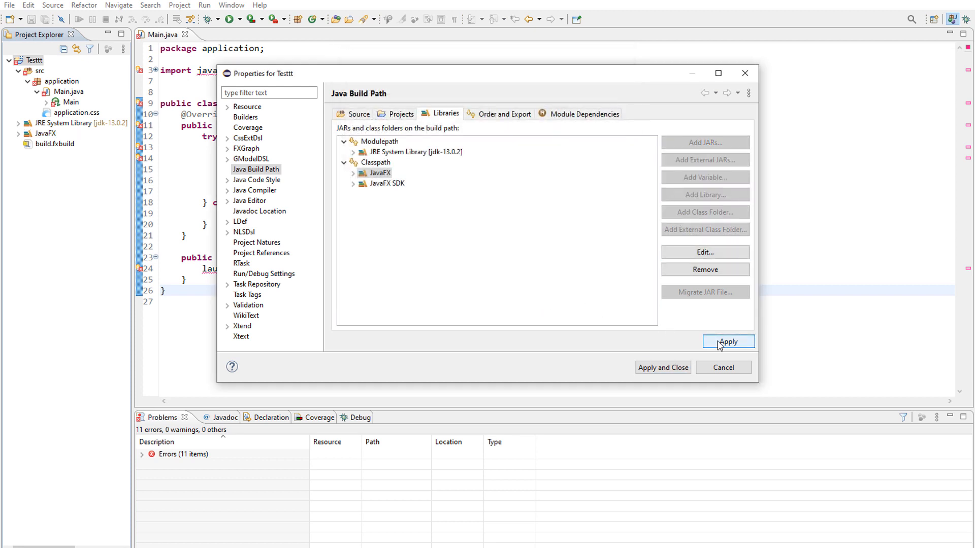
{"action": "left_click", "coordinate": [728, 341]}
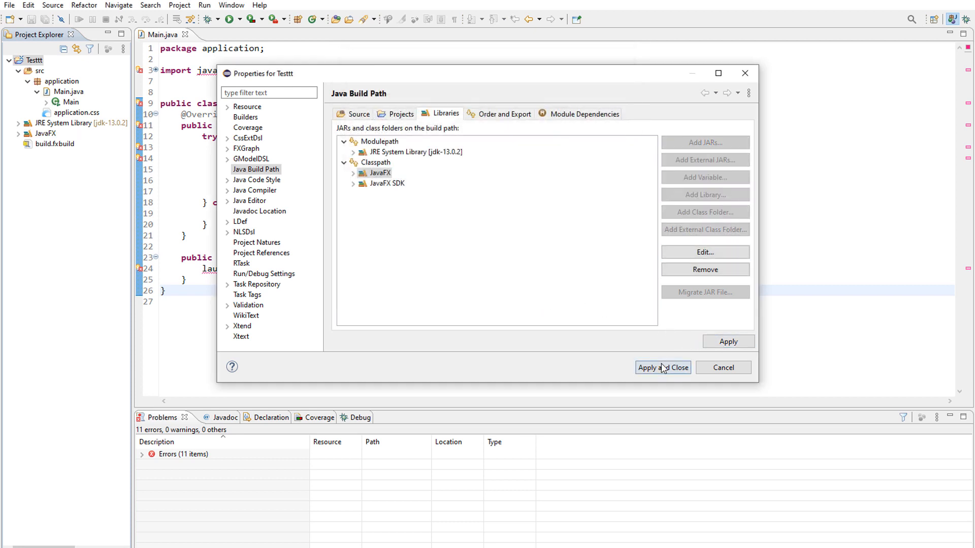
{"action": "left_click", "coordinate": [662, 368]}
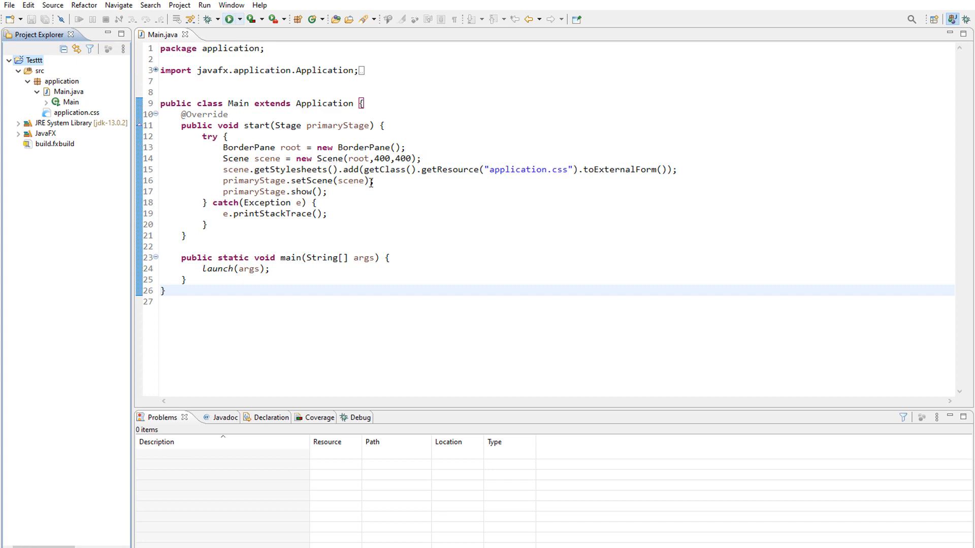
Run Main once, then bring up the Run dropdown options
{"action": "left_click", "coordinate": [229, 19]}
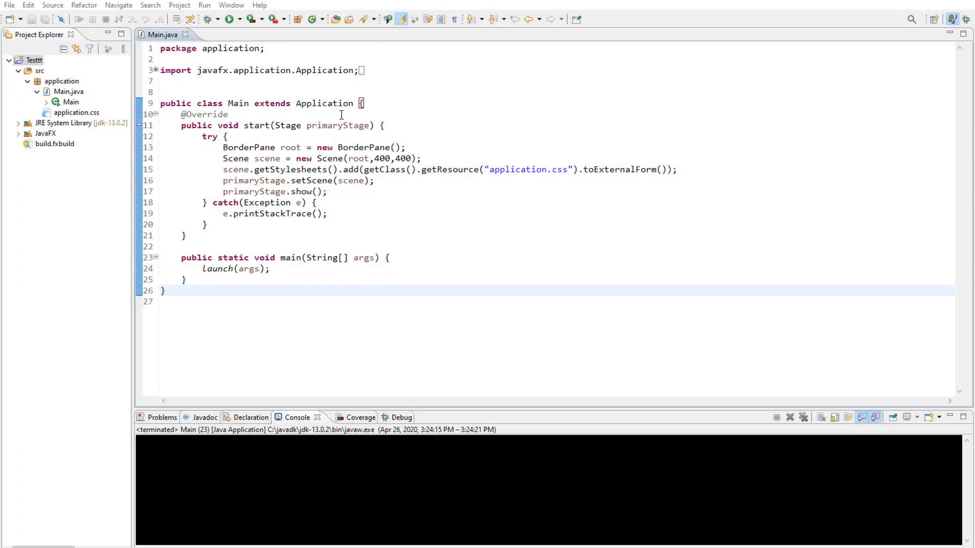
{"action": "left_click", "coordinate": [239, 18]}
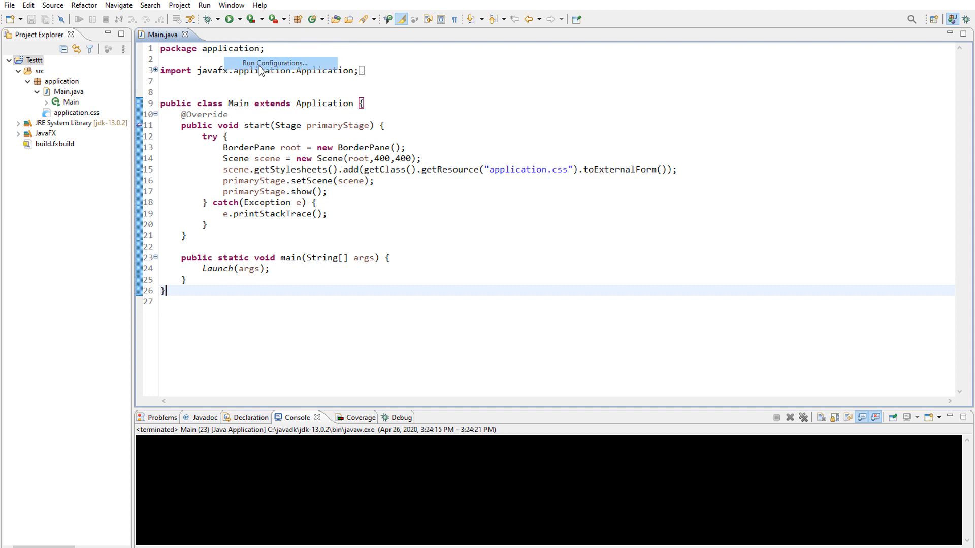
Set Main's VM arguments to --module-path "D:\javafx\javafx-sdk-14.0.1\lib" --add-modules javafx.controls,javafx.fxml and run it
{"action": "left_click", "coordinate": [275, 63]}
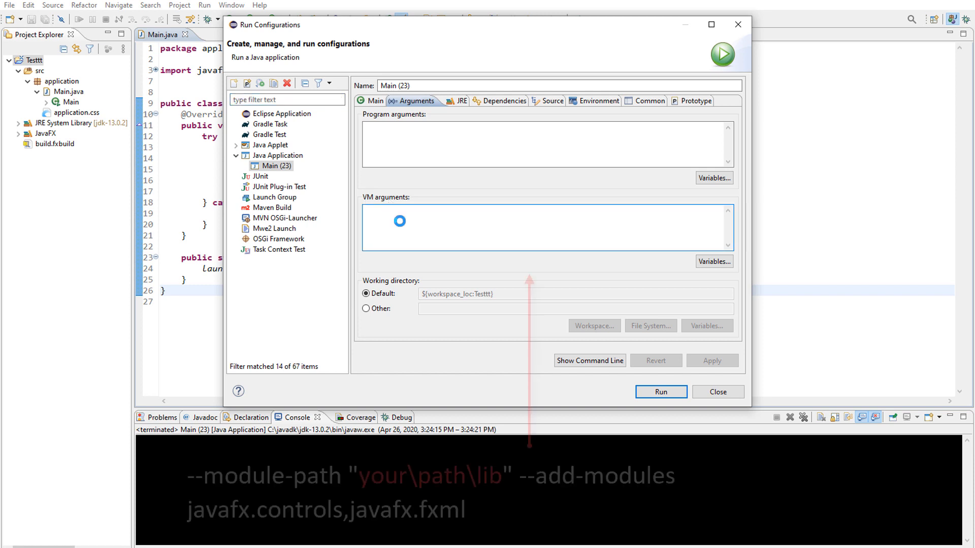
{"action": "type", "text": "--module-path \"D:\\javafx\\javafx-sdk-14.0.1\\lib\" --add-modules javafx.controls,javafx.fxml"}
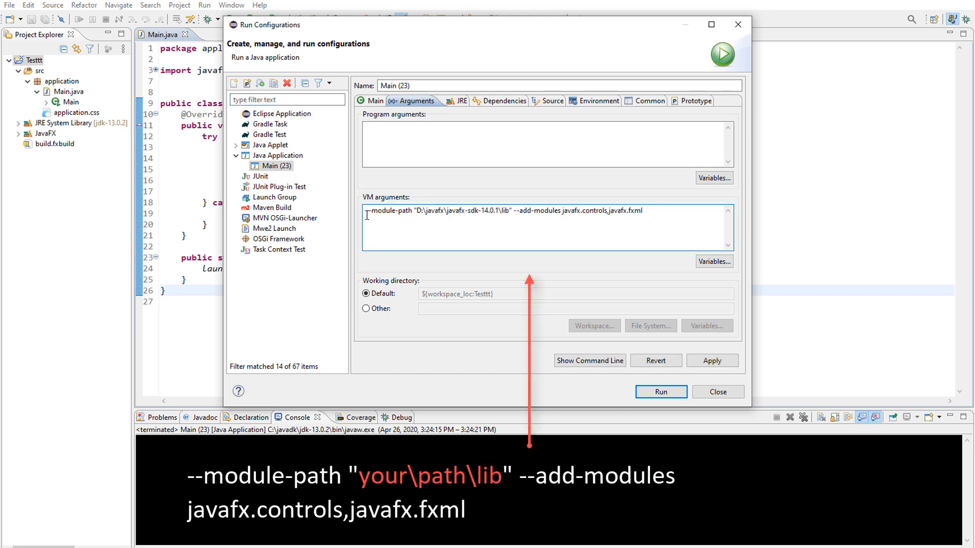
{"action": "double_click", "coordinate": [376, 210]}
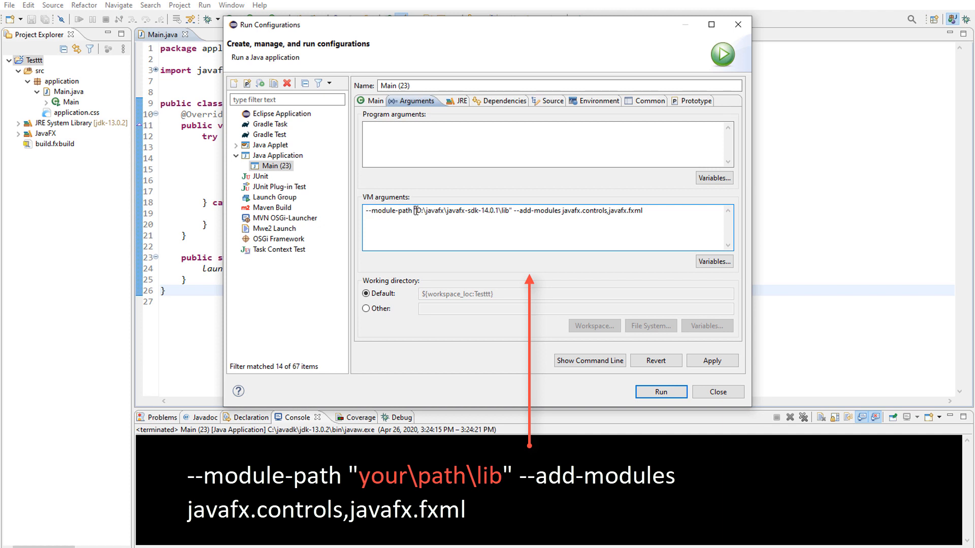
{"action": "left_click", "coordinate": [416, 210]}
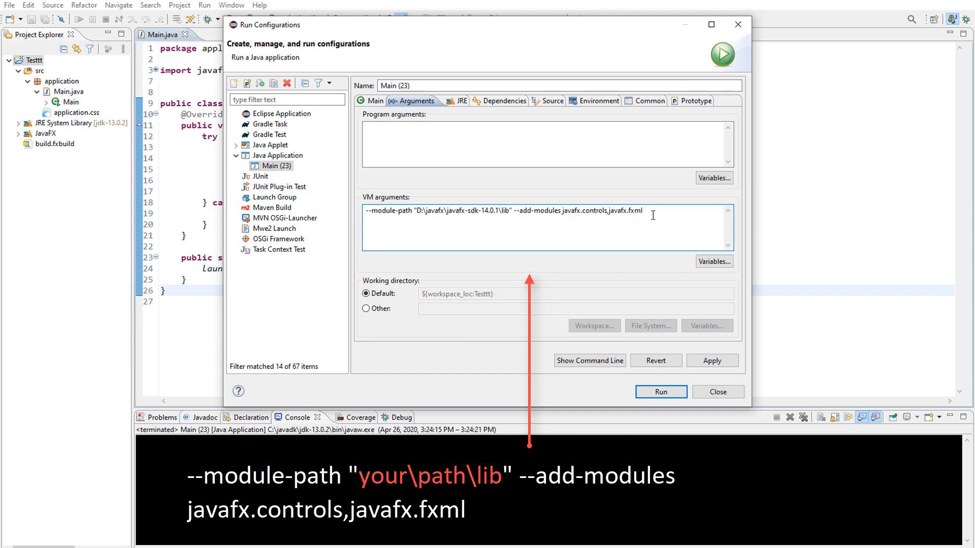
{"action": "left_click", "coordinate": [619, 211]}
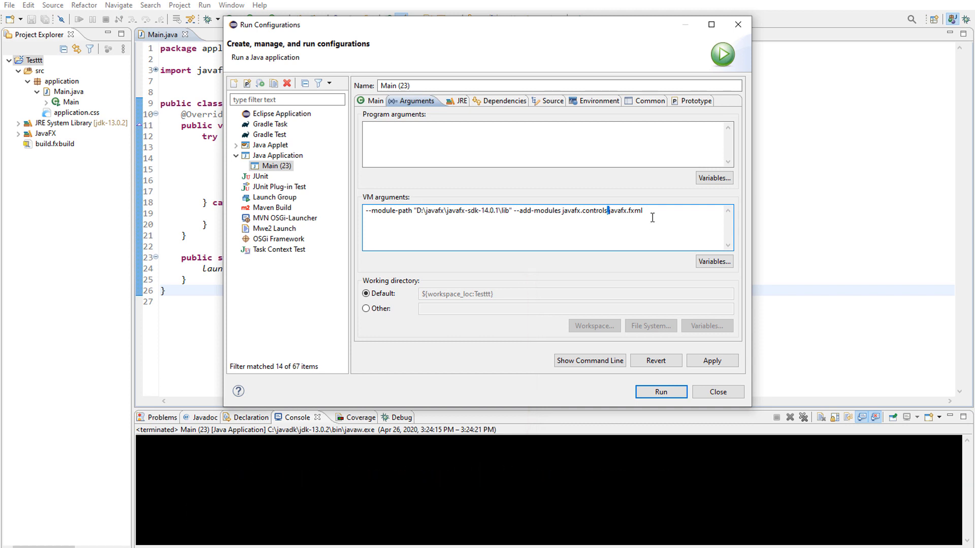
{"action": "type", "text": ","}
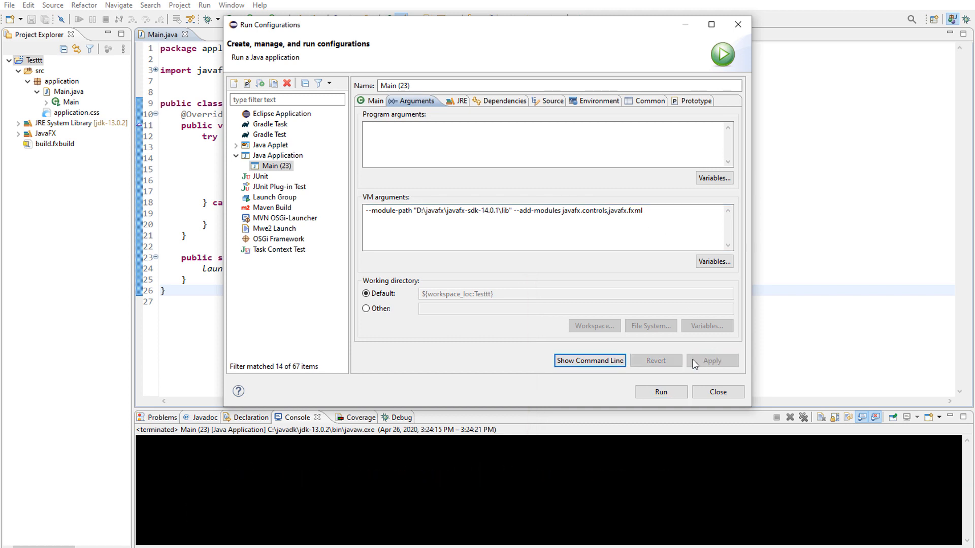
{"action": "left_click", "coordinate": [717, 391]}
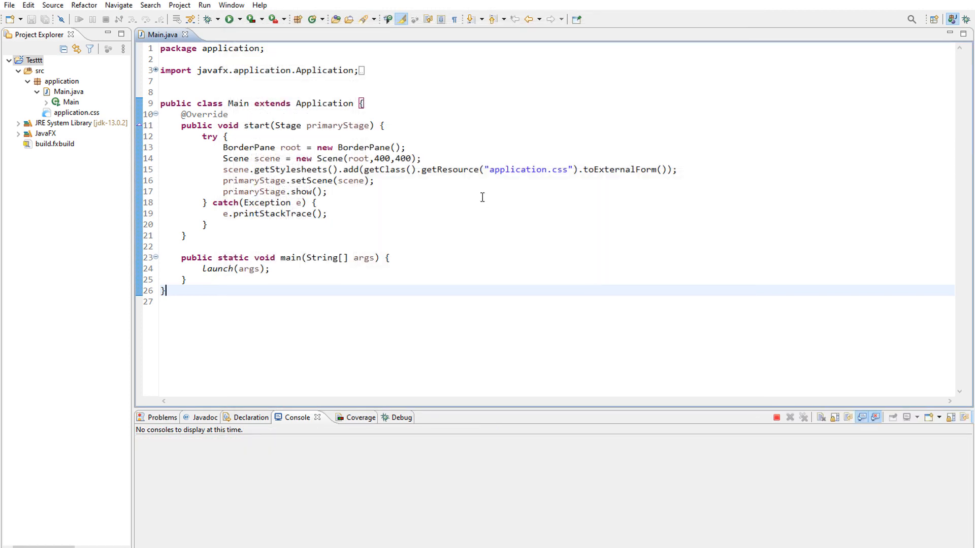
{"action": "left_click", "coordinate": [229, 19]}
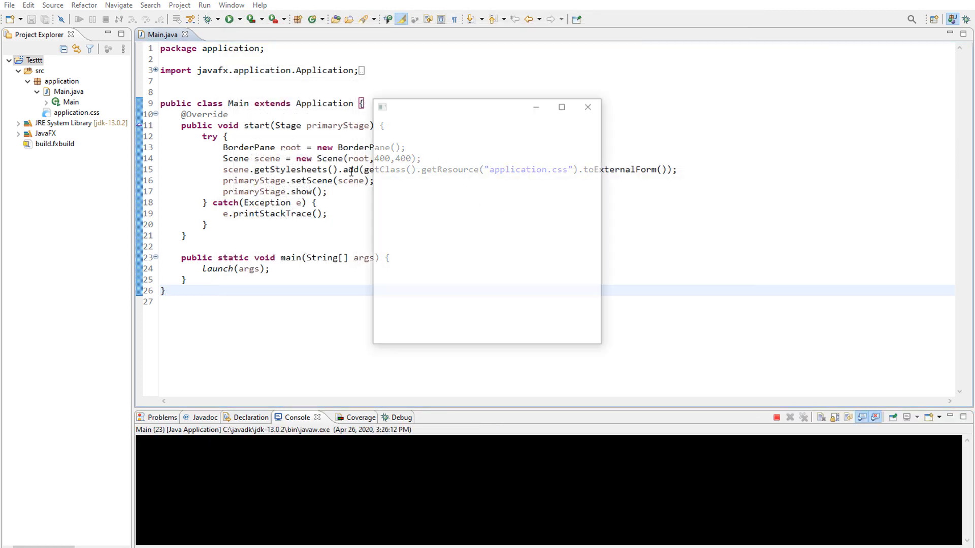